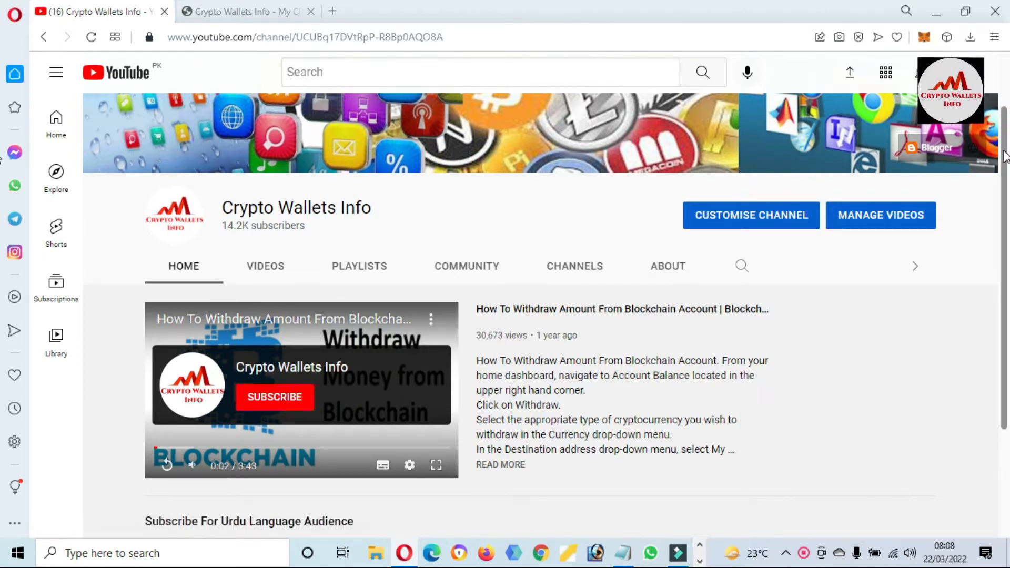
- Switch to the Crypto Wallets Info tab in Opera
{"action": "scroll", "scroll_direction": "down", "scroll_amount": 3}
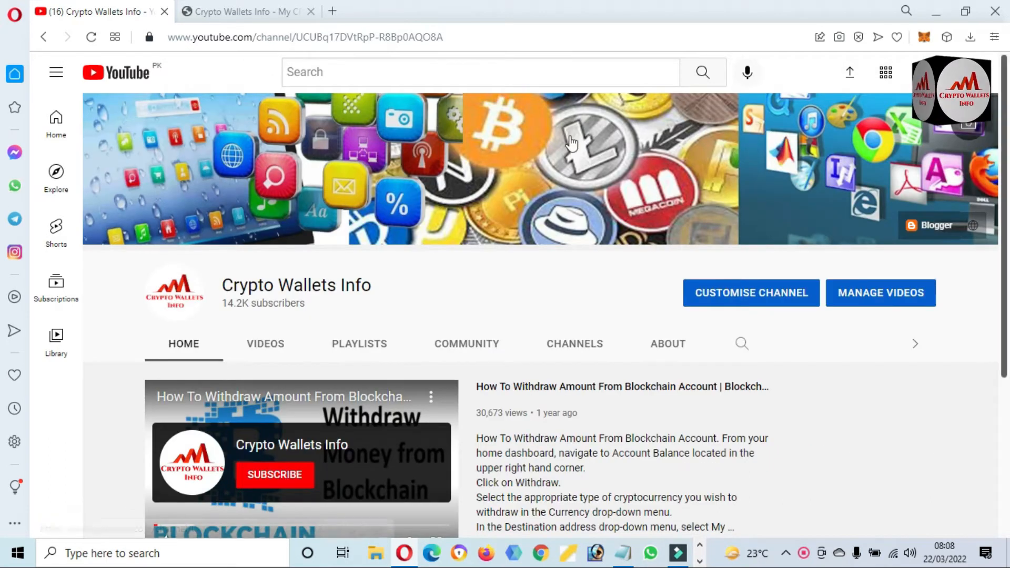
{"action": "left_click", "coordinate": [244, 11]}
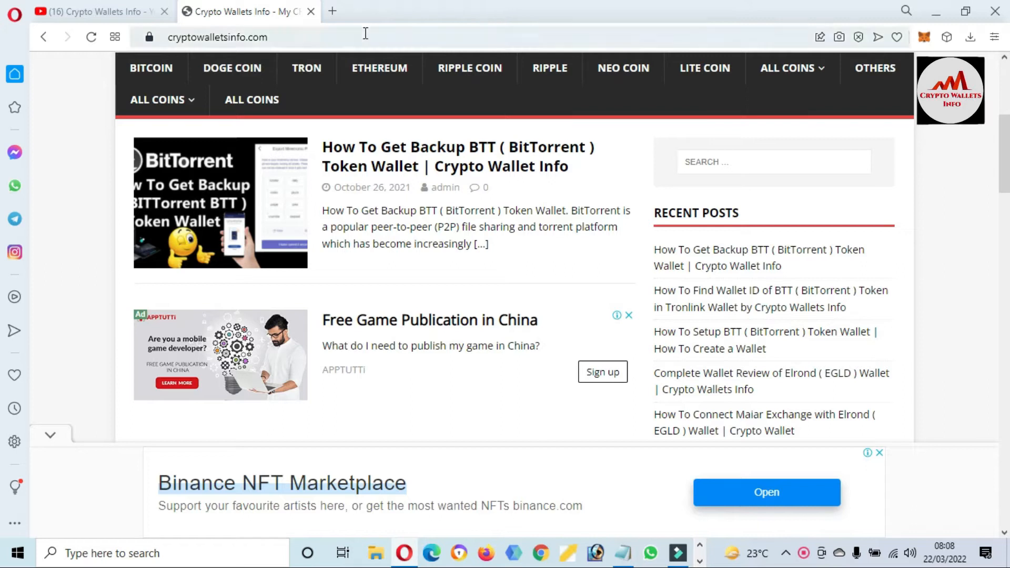
{"action": "mouse_move", "coordinate": [408, 42]}
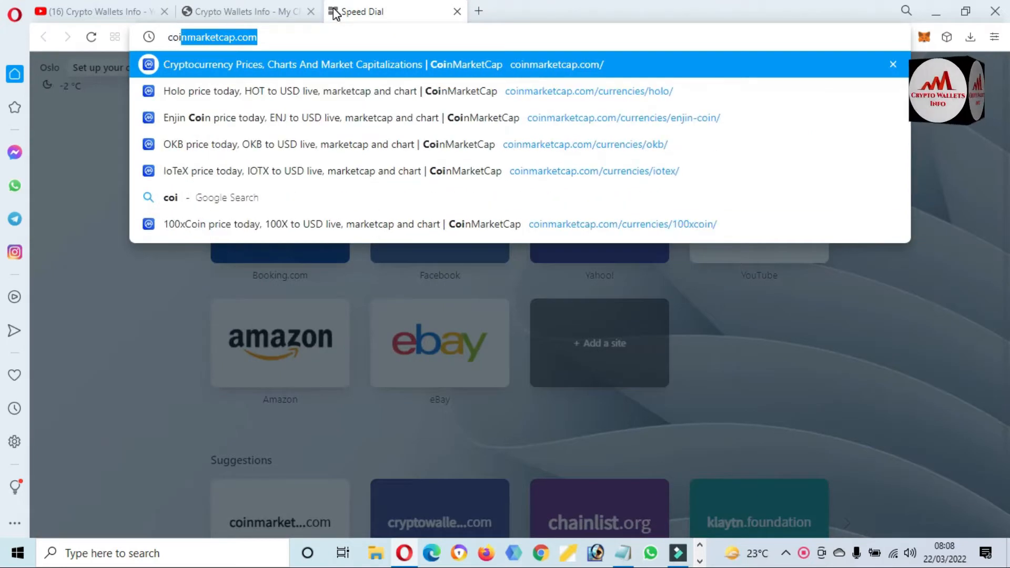
- Scroll CoinMarketCap's price table down to Klaytn (KLAY) at rank 45 and select it
{"action": "left_click", "coordinate": [287, 65]}
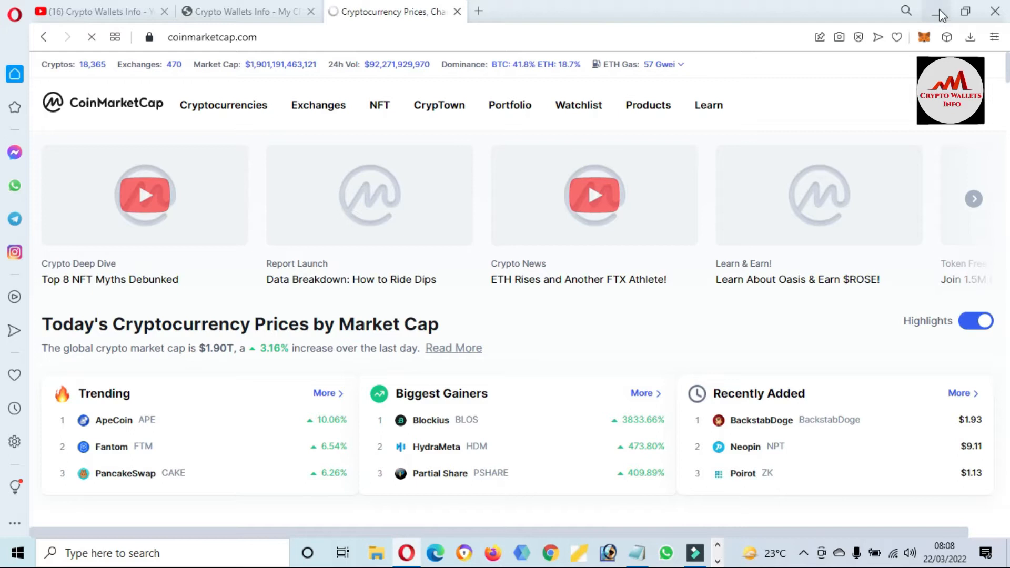
{"action": "scroll", "scroll_direction": "down", "scroll_amount": 3}
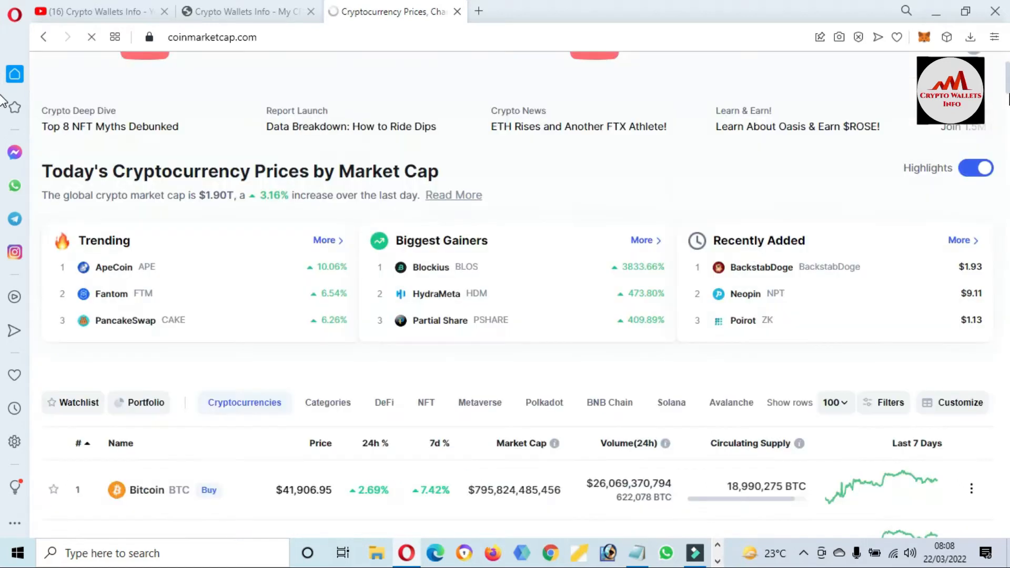
{"action": "scroll", "scroll_direction": "down", "scroll_amount": 3}
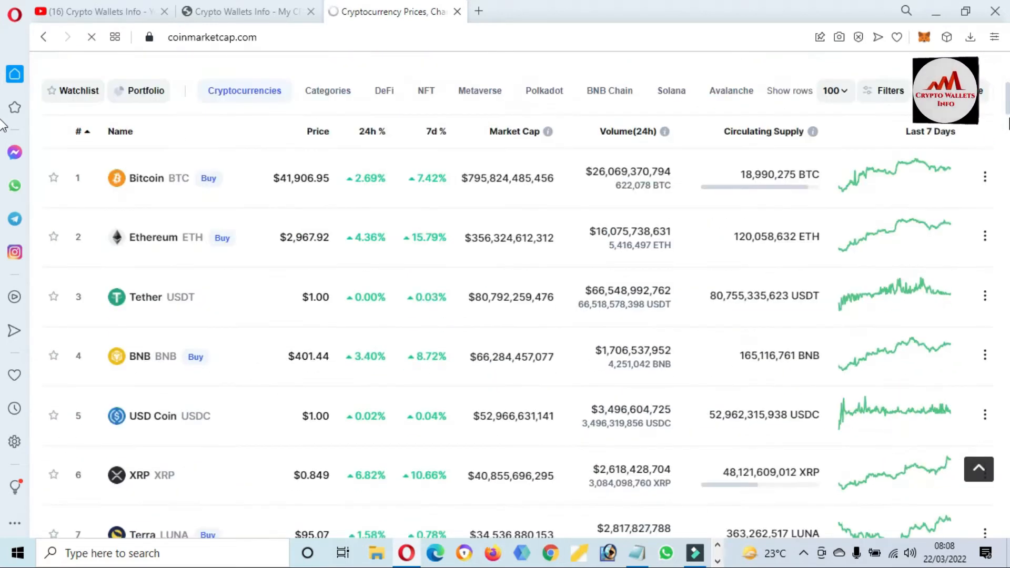
{"action": "scroll", "scroll_direction": "down", "scroll_amount": 3}
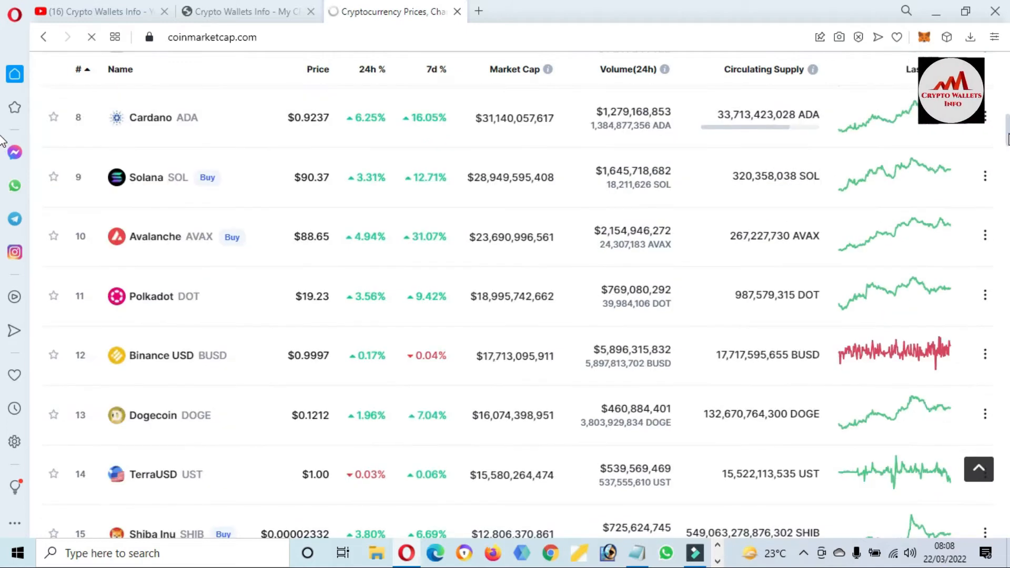
{"action": "scroll", "scroll_direction": "down", "scroll_amount": 3}
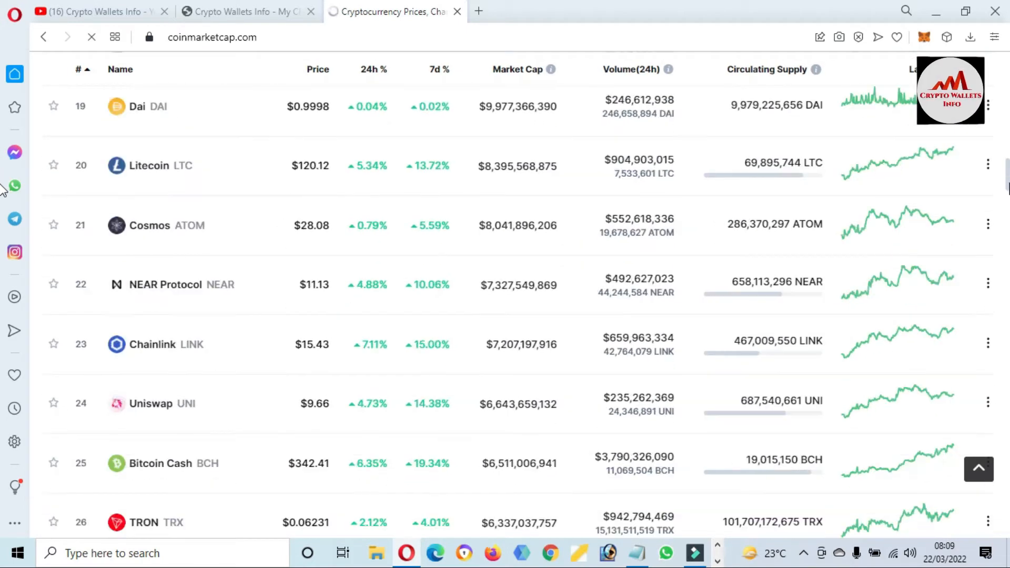
{"action": "scroll", "scroll_direction": "down", "scroll_amount": 3}
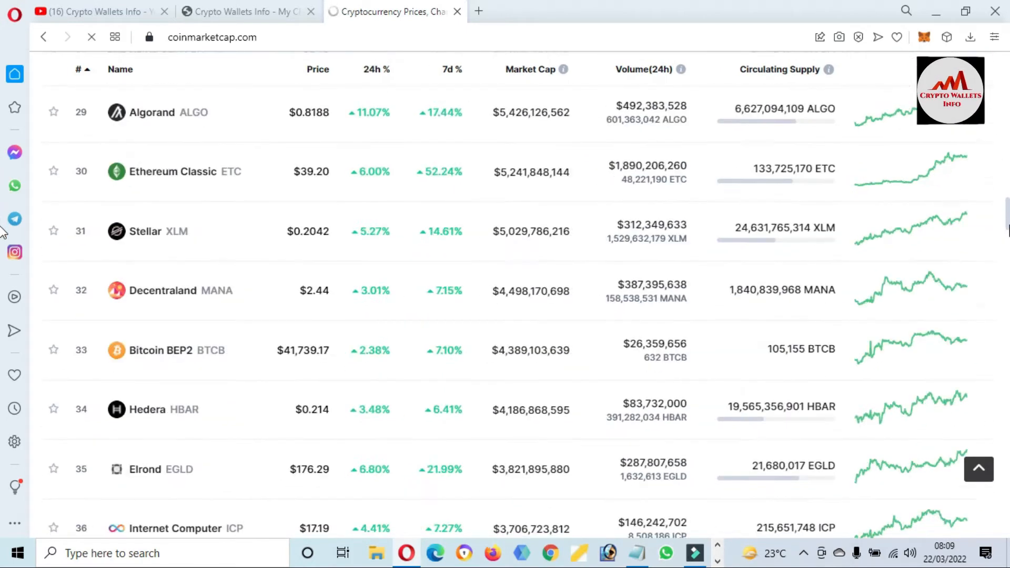
{"action": "scroll", "scroll_direction": "down", "scroll_amount": 3}
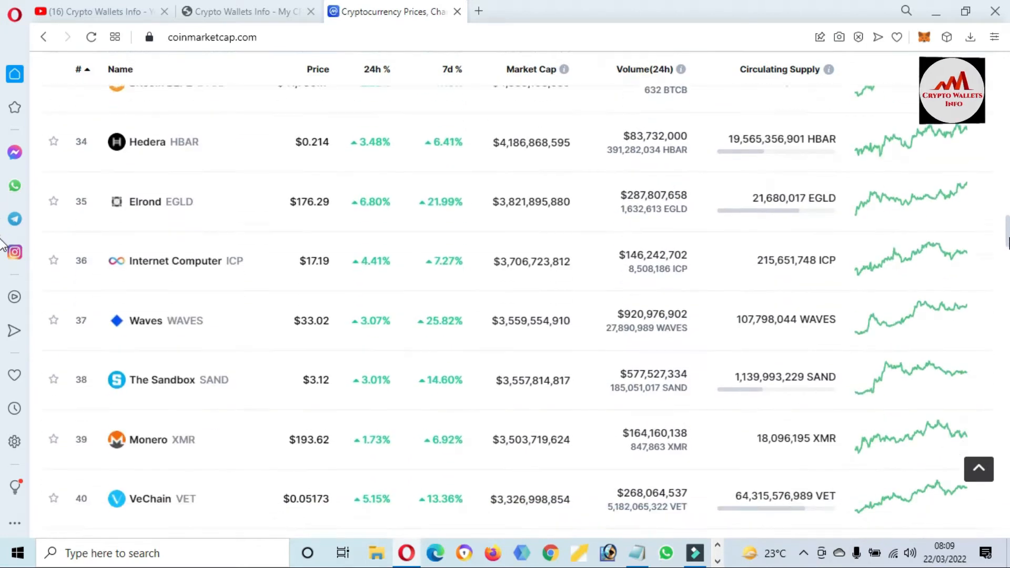
{"action": "scroll", "scroll_direction": "down", "scroll_amount": 3}
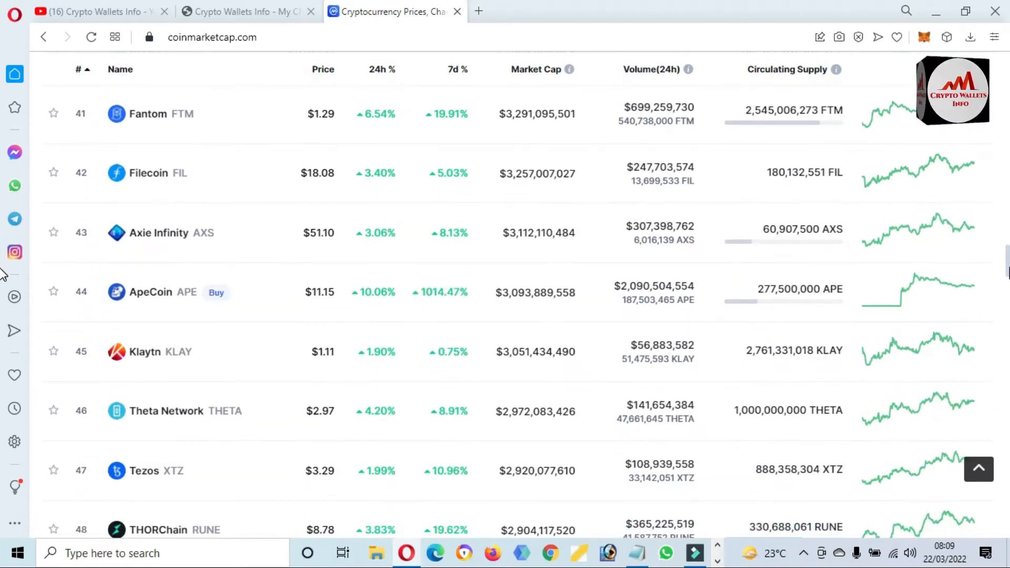
{"action": "mouse_move", "coordinate": [198, 359]}
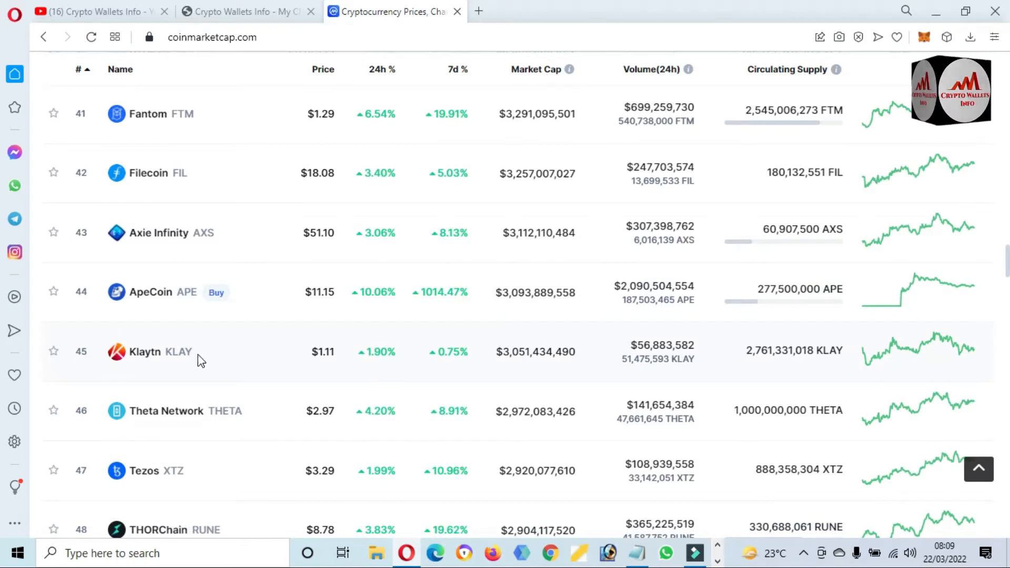
{"action": "double_click", "coordinate": [146, 351]}
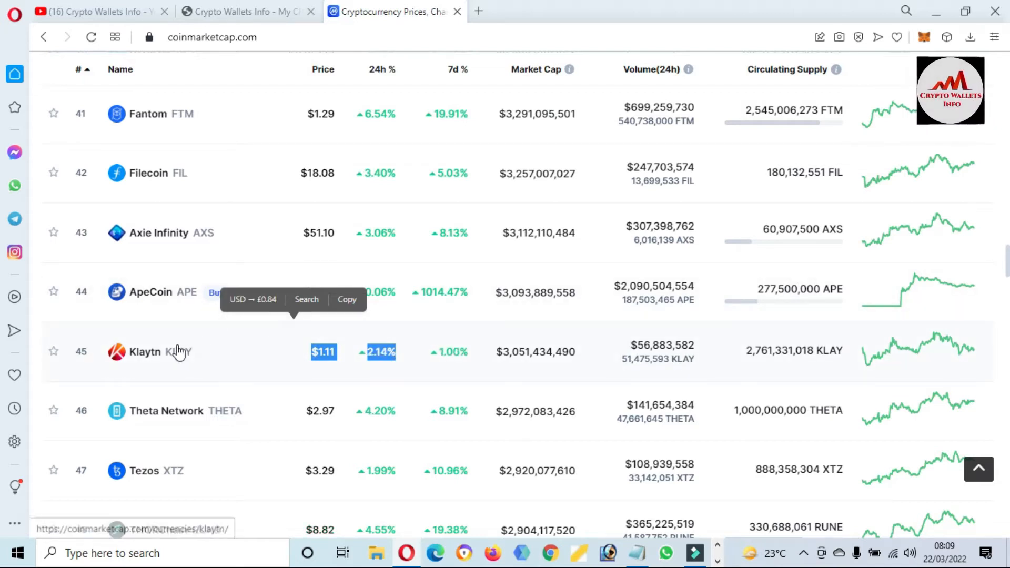
- Open Klaytn's detail page and show its all-time (ALL) price chart
{"action": "left_click", "coordinate": [145, 352]}
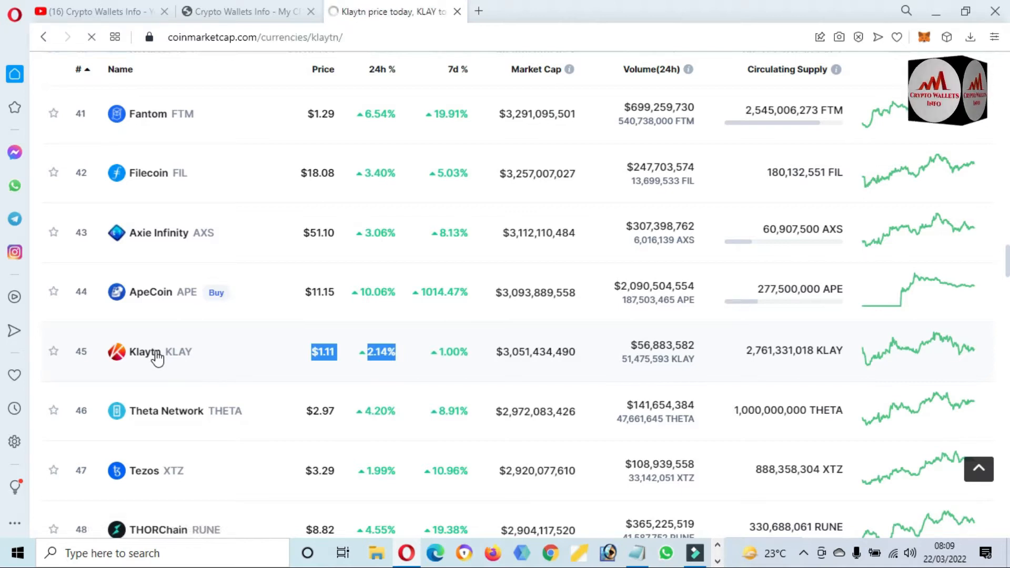
{"action": "left_click", "coordinate": [149, 351]}
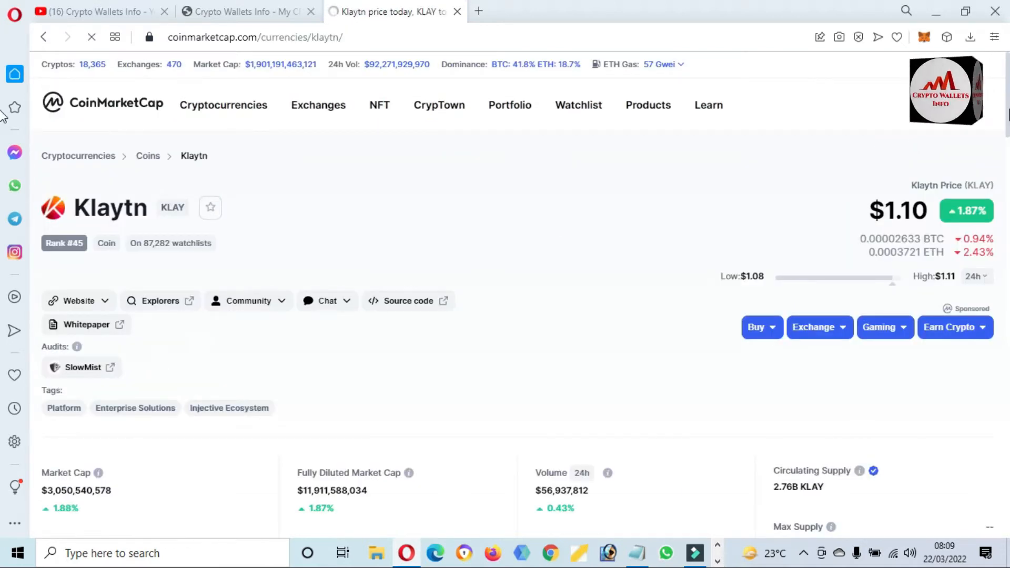
{"action": "scroll", "scroll_direction": "down", "scroll_amount": 3}
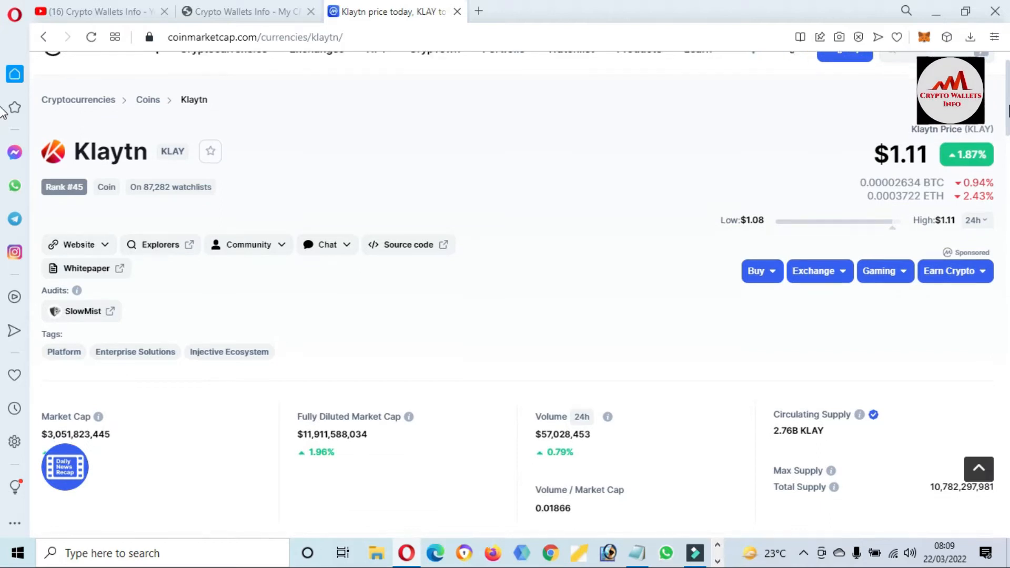
{"action": "scroll", "scroll_direction": "down", "scroll_amount": 3}
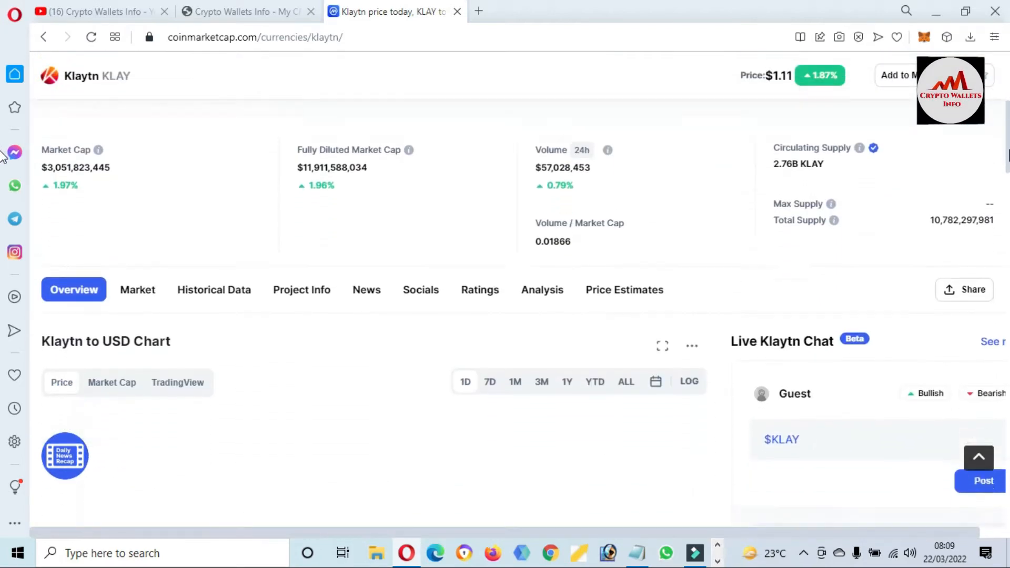
{"action": "scroll", "scroll_direction": "down", "scroll_amount": 3}
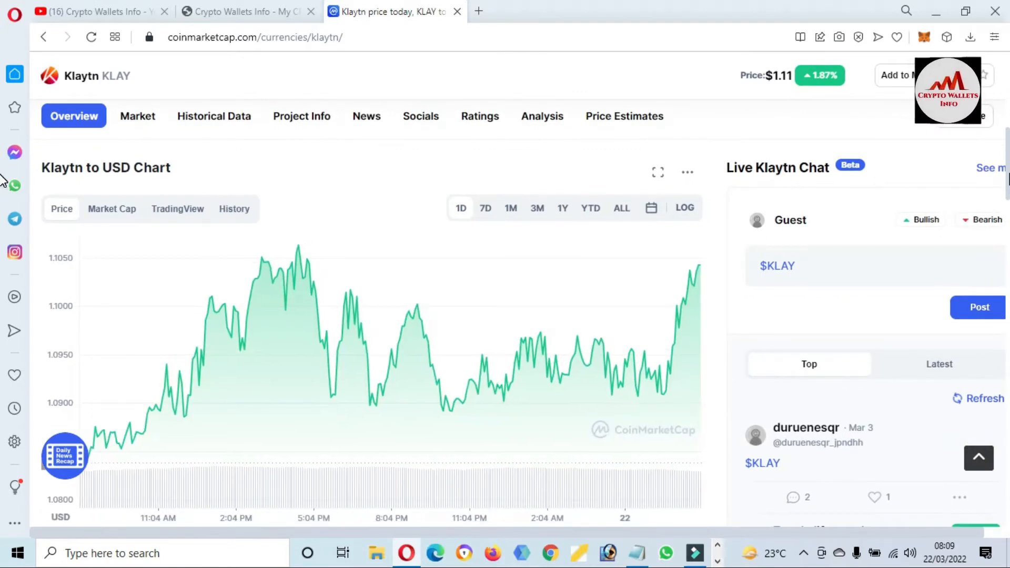
{"action": "left_click", "coordinate": [618, 208]}
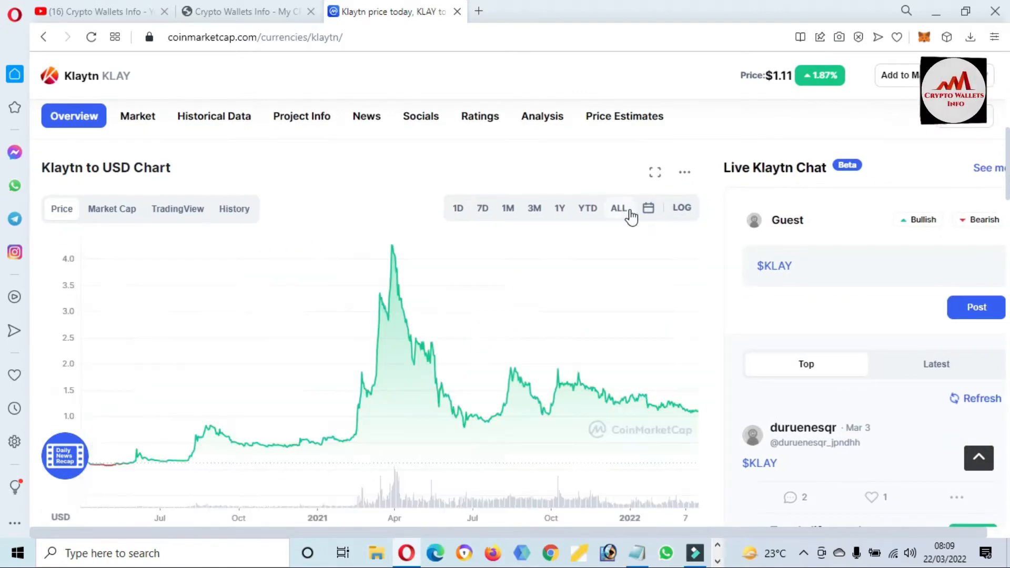
- Look through Klaytn's markets and news sections, returning toward the website links
{"action": "scroll", "scroll_direction": "down", "scroll_amount": 3}
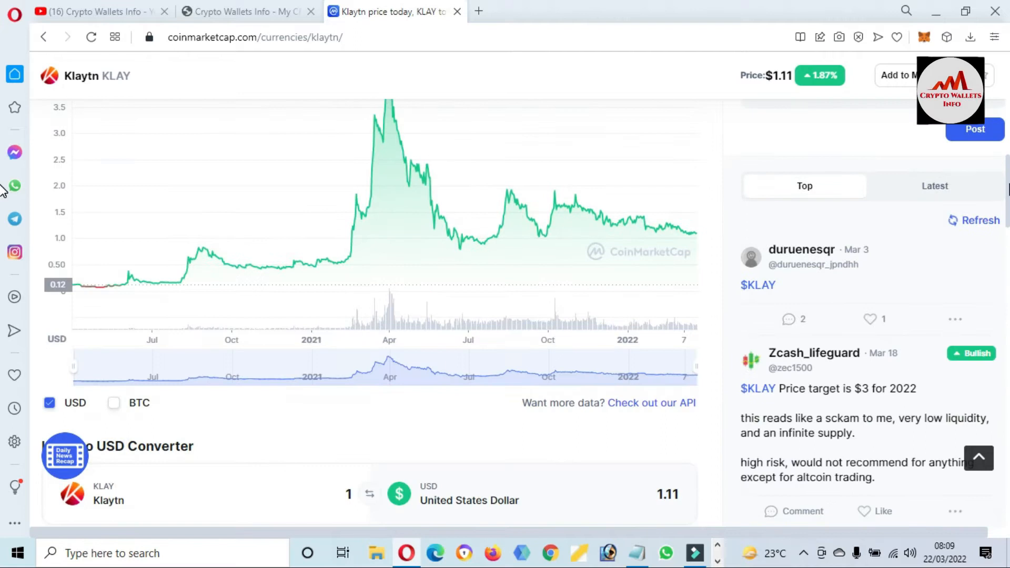
{"action": "mouse_move", "coordinate": [76, 277]}
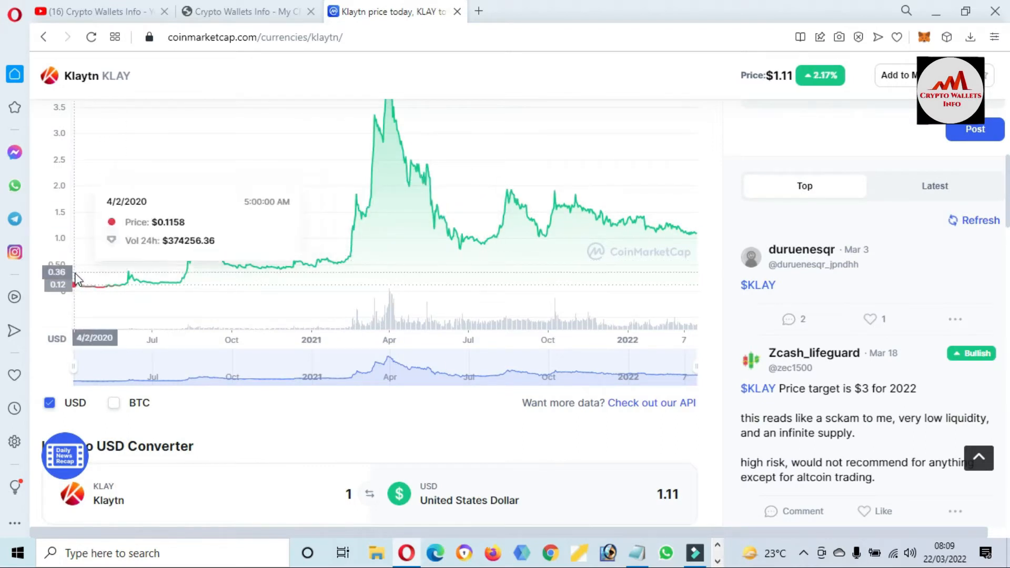
{"action": "mouse_move", "coordinate": [71, 286]}
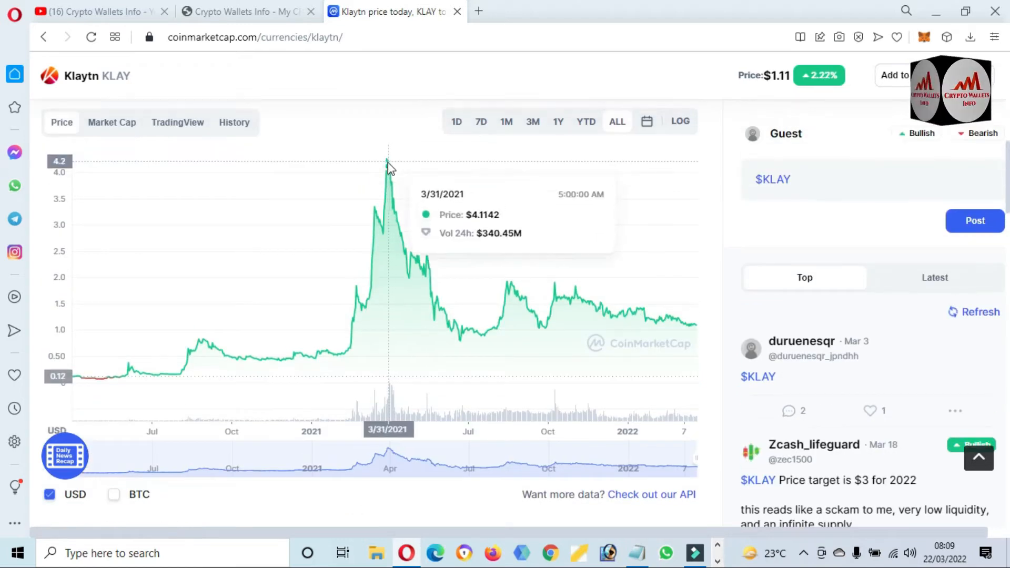
{"action": "mouse_move", "coordinate": [5, 174]}
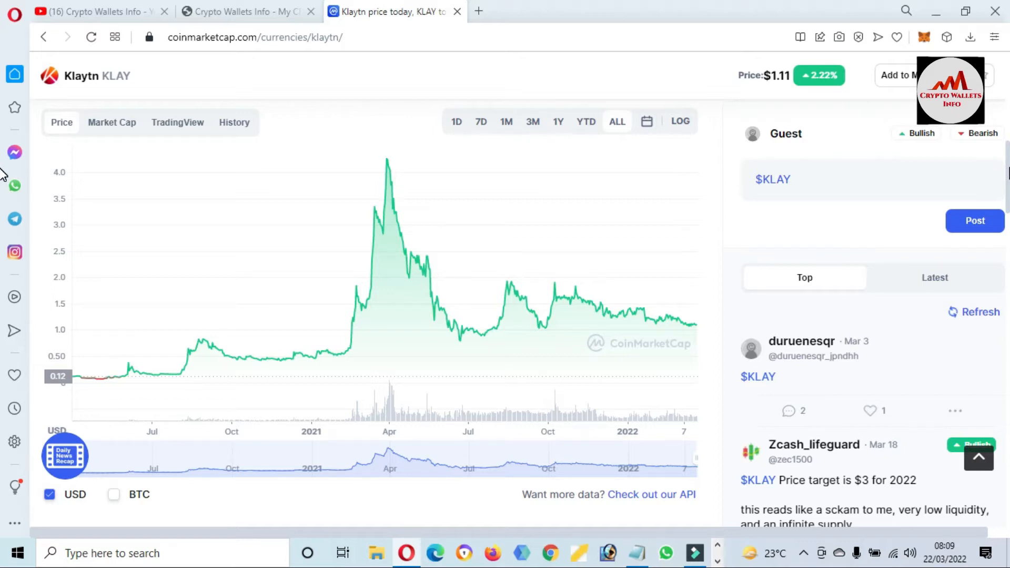
{"action": "scroll", "scroll_direction": "down", "scroll_amount": 3}
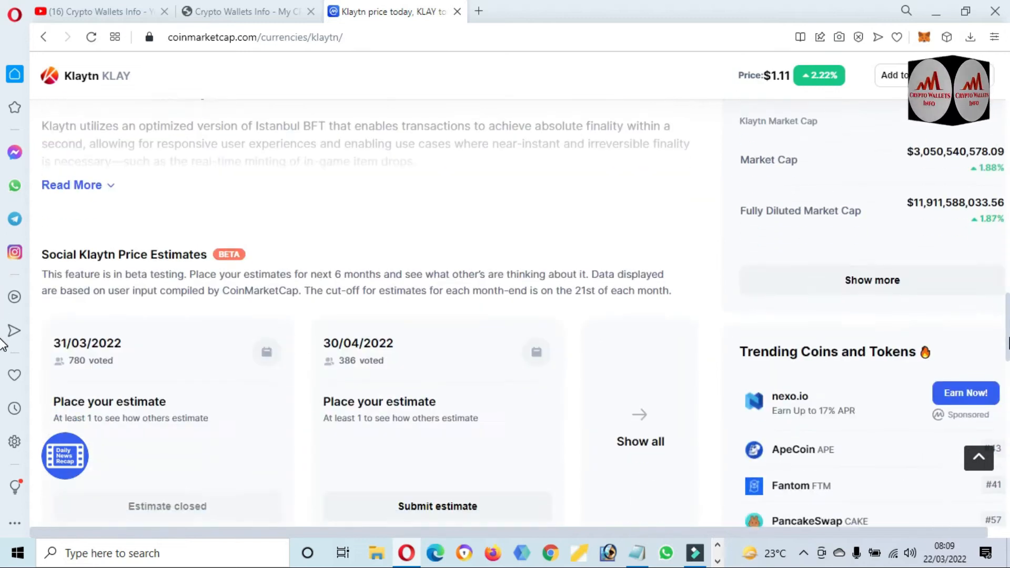
{"action": "scroll", "scroll_direction": "down", "scroll_amount": 3}
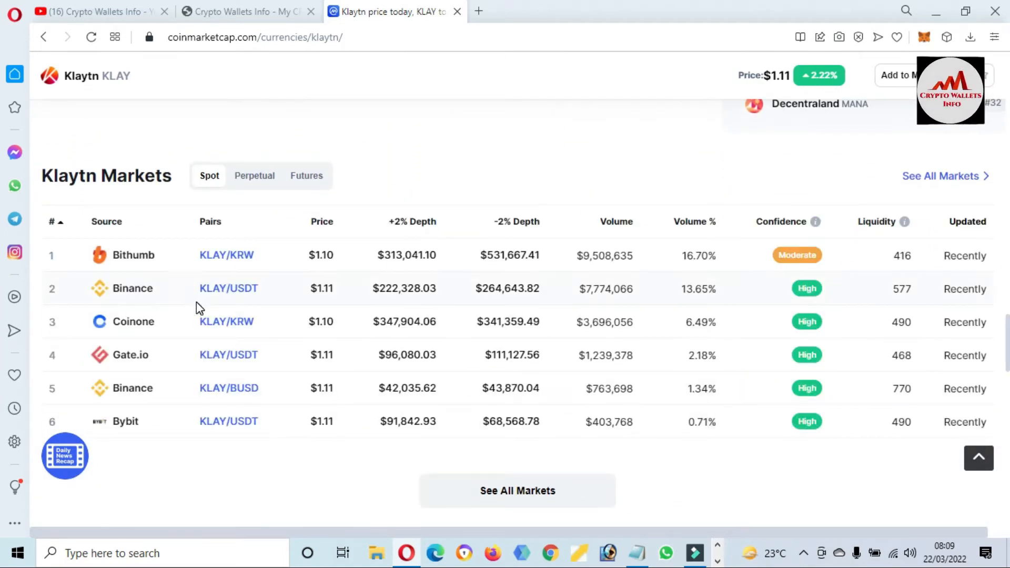
{"action": "mouse_move", "coordinate": [164, 296]}
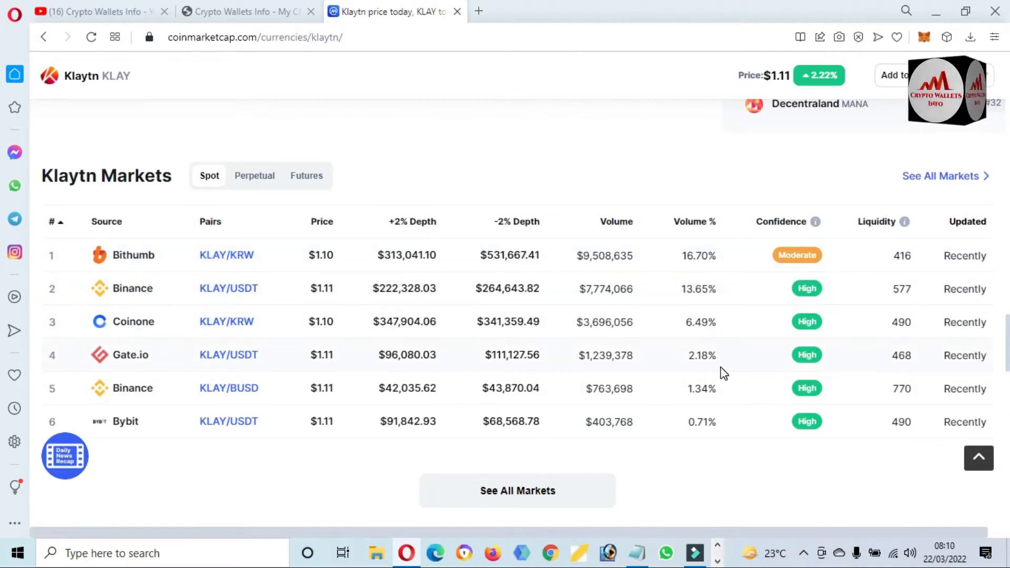
{"action": "scroll", "scroll_direction": "down", "scroll_amount": 3}
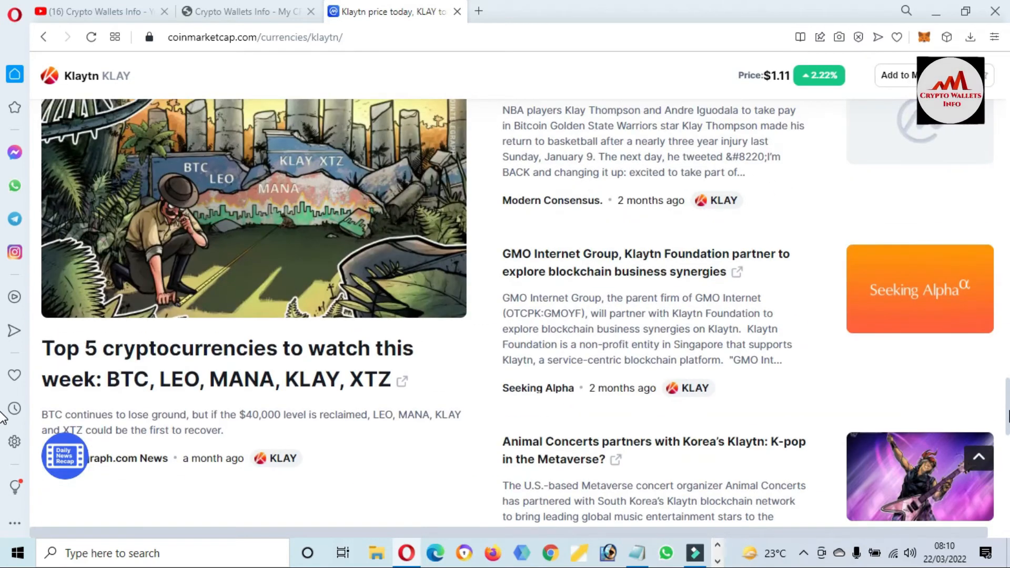
{"action": "scroll", "scroll_direction": "up", "scroll_amount": 3}
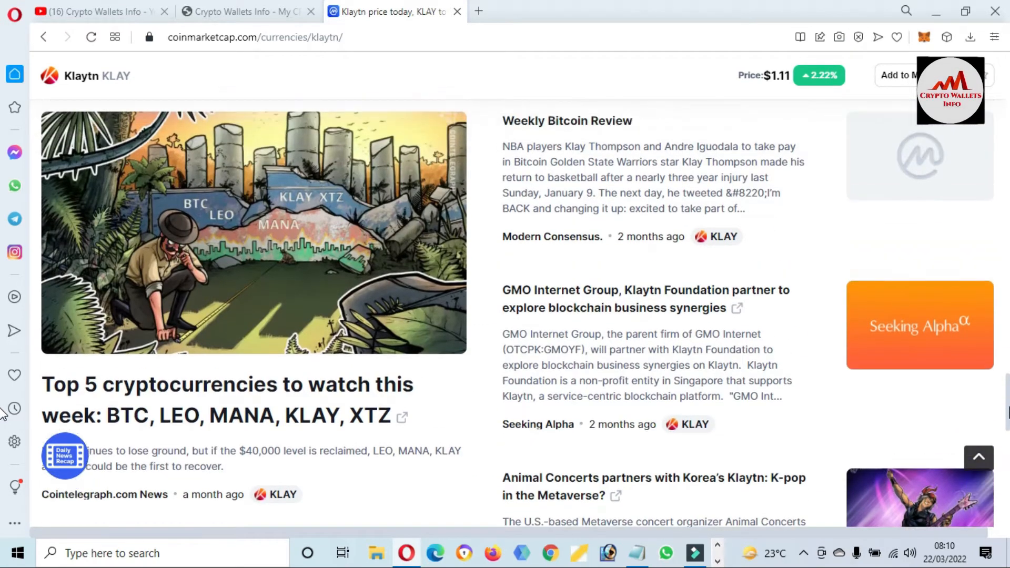
{"action": "scroll", "scroll_direction": "down", "scroll_amount": 3}
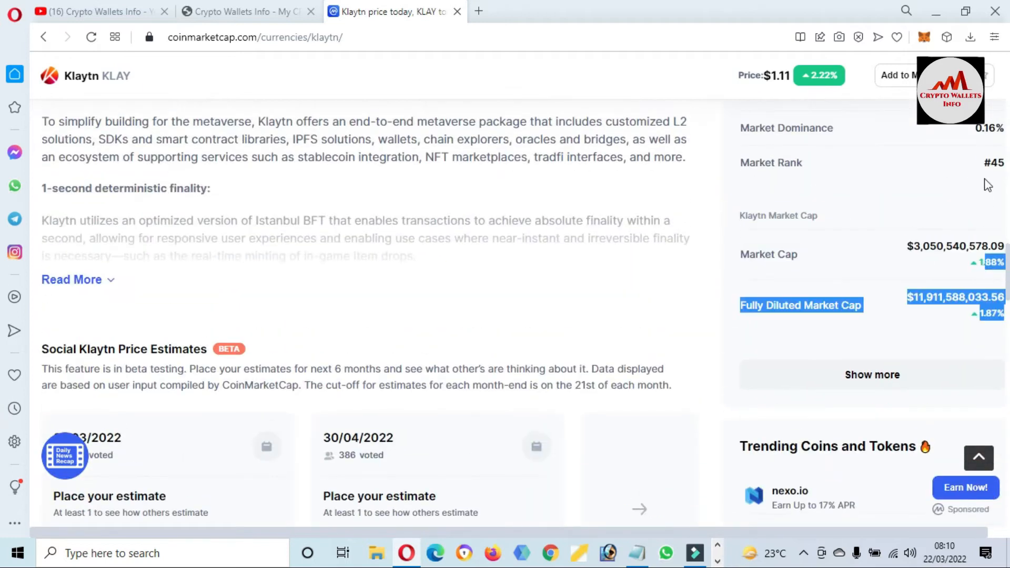
{"action": "scroll", "scroll_direction": "up", "scroll_amount": 3}
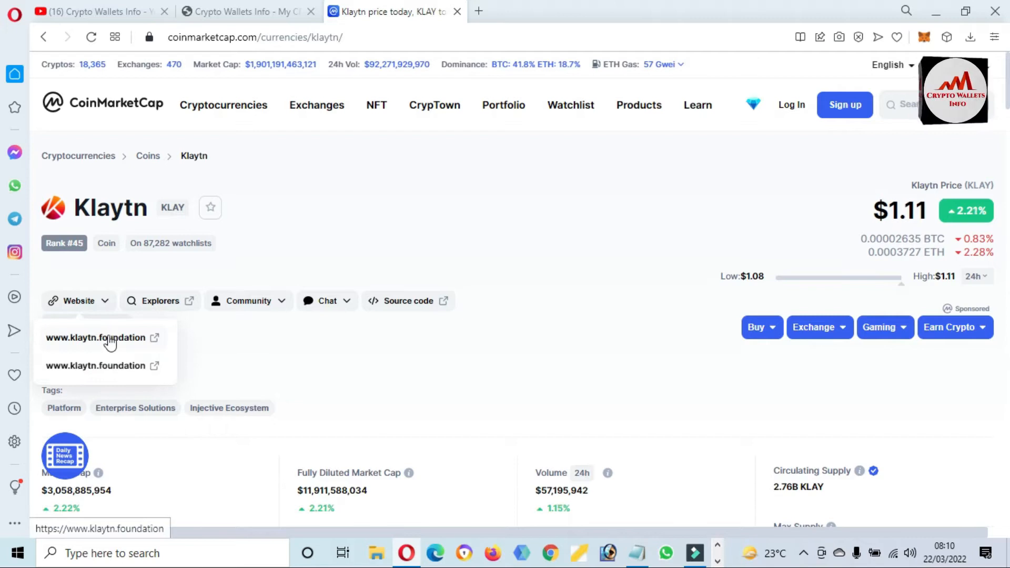
- Open the official Klaytn Foundation site and scroll through its sections down to news highlights and back
{"action": "left_click", "coordinate": [103, 338]}
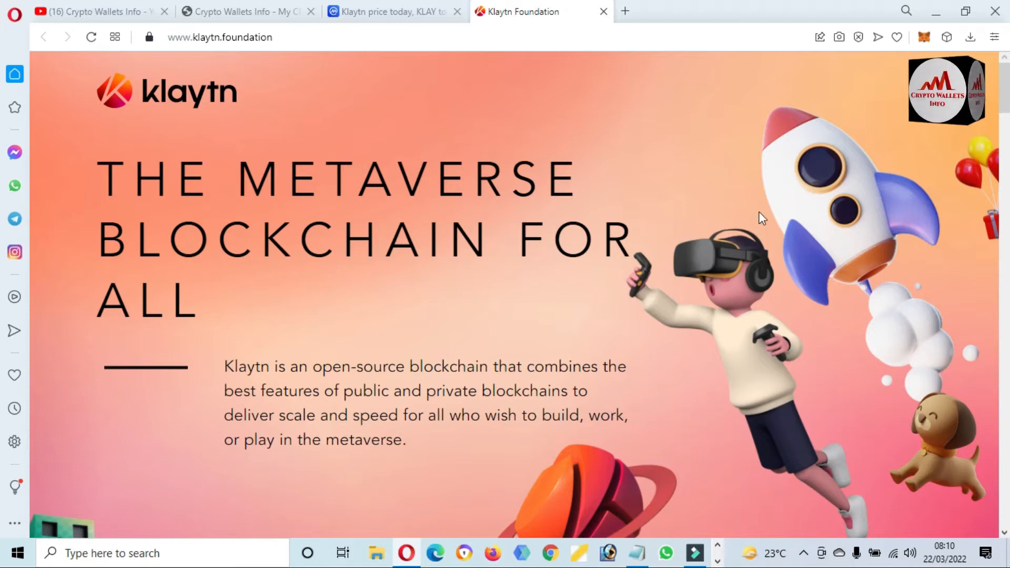
{"action": "scroll", "scroll_direction": "down", "scroll_amount": 3}
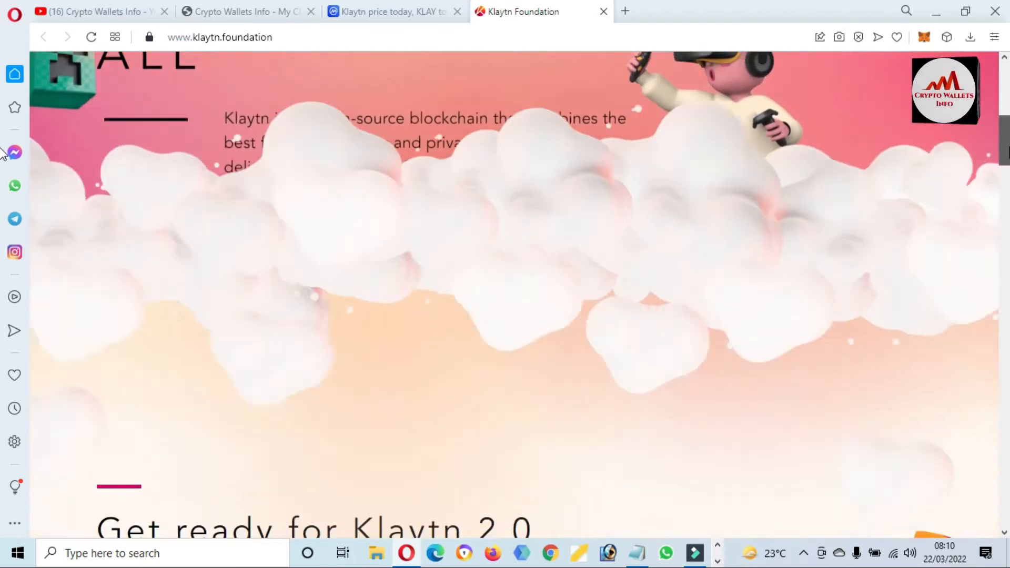
{"action": "scroll", "scroll_direction": "down", "scroll_amount": 3}
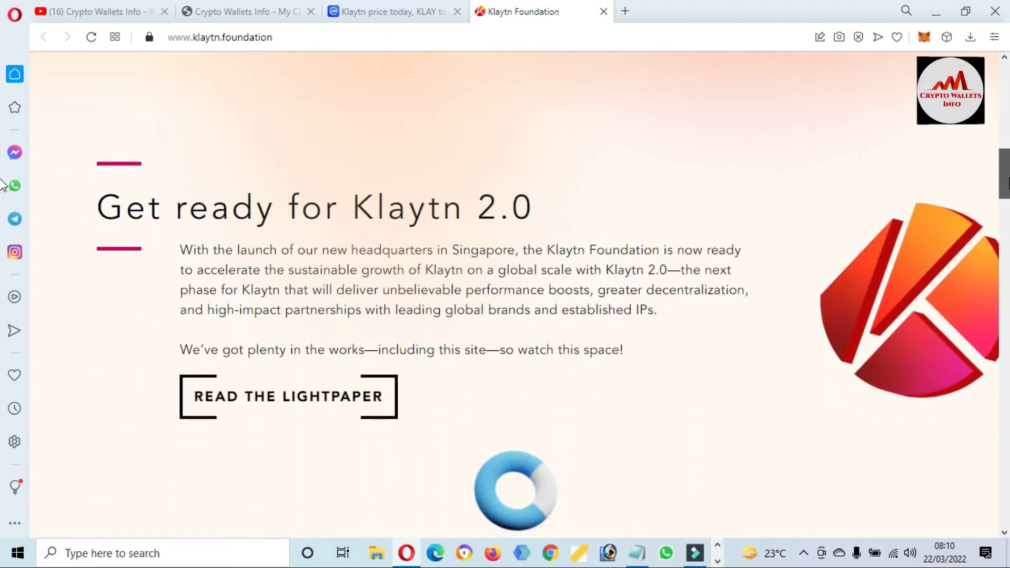
{"action": "scroll", "scroll_direction": "down", "scroll_amount": 3}
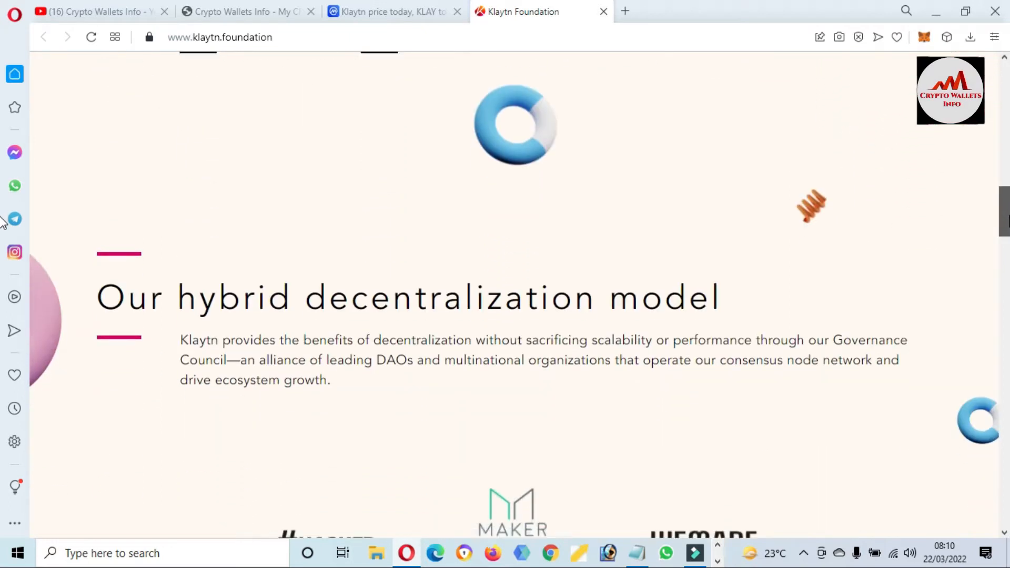
{"action": "scroll", "scroll_direction": "down", "scroll_amount": 3}
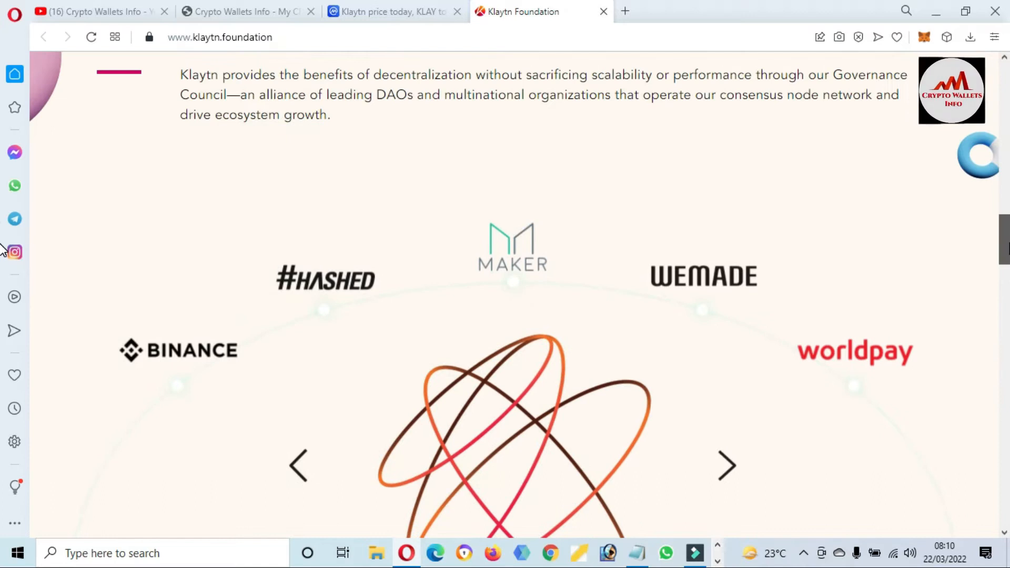
{"action": "scroll", "scroll_direction": "down", "scroll_amount": 3}
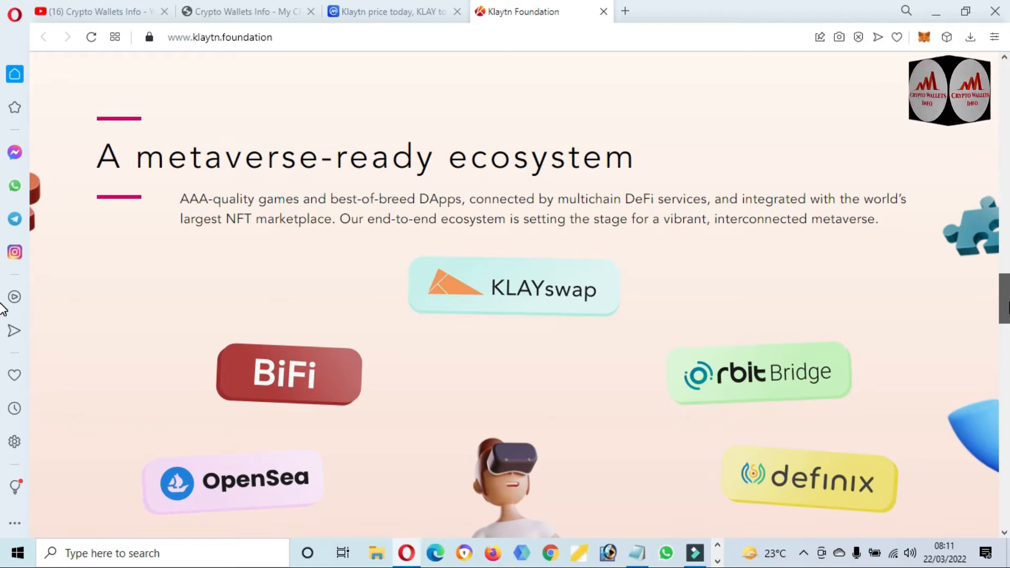
{"action": "scroll", "scroll_direction": "down", "scroll_amount": 3}
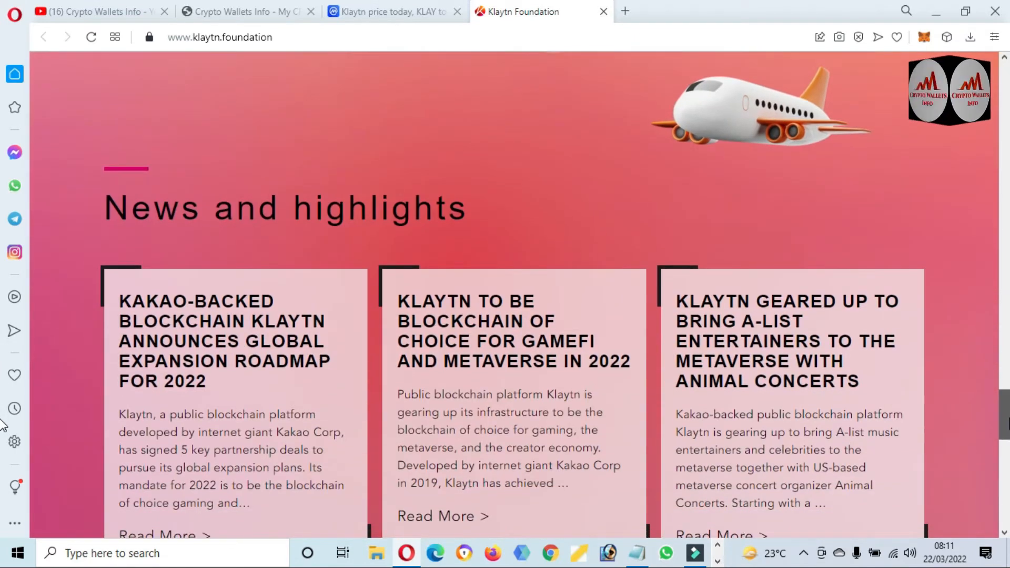
{"action": "scroll", "scroll_direction": "down", "scroll_amount": 3}
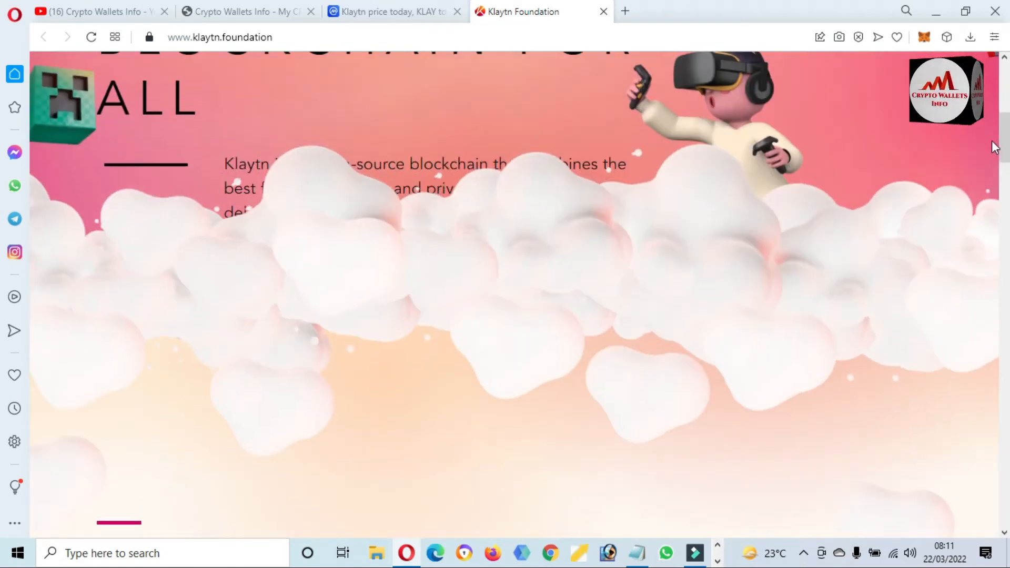
{"action": "scroll", "scroll_direction": "up", "scroll_amount": 3}
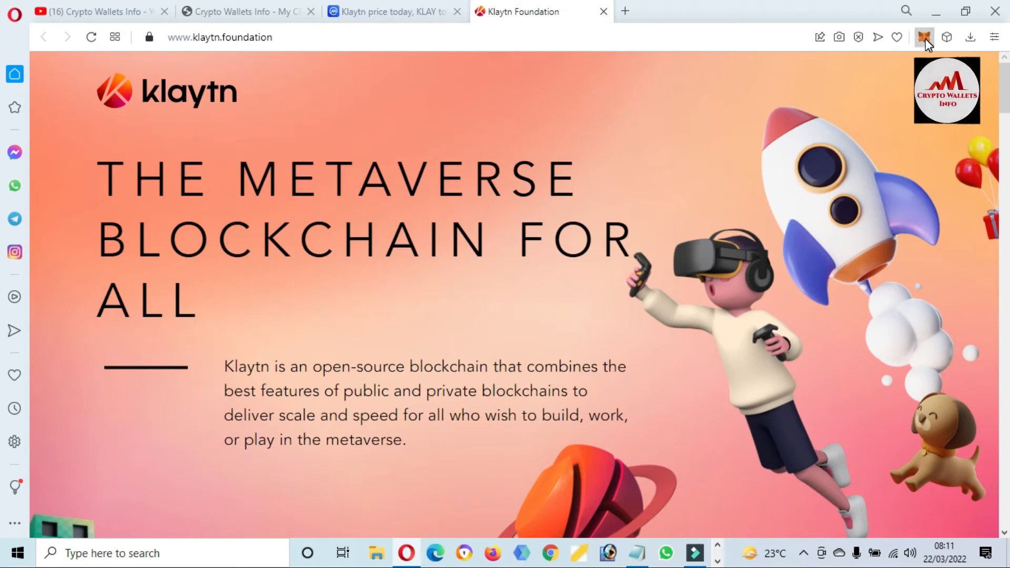
- Unlock MetaMask with the password to show Account 1, then reach the account options
{"action": "left_click", "coordinate": [923, 36]}
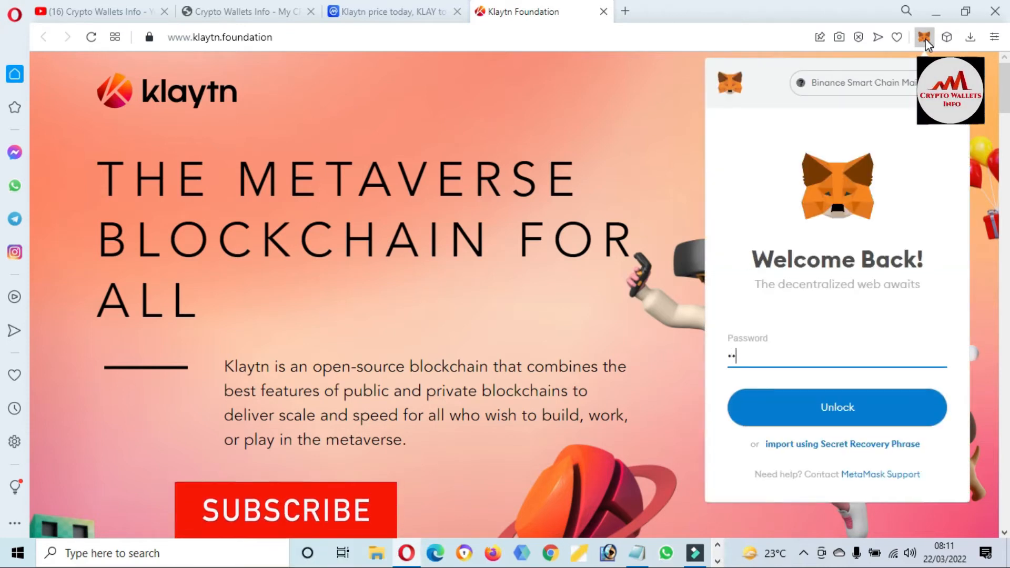
{"action": "type", "text": "password"}
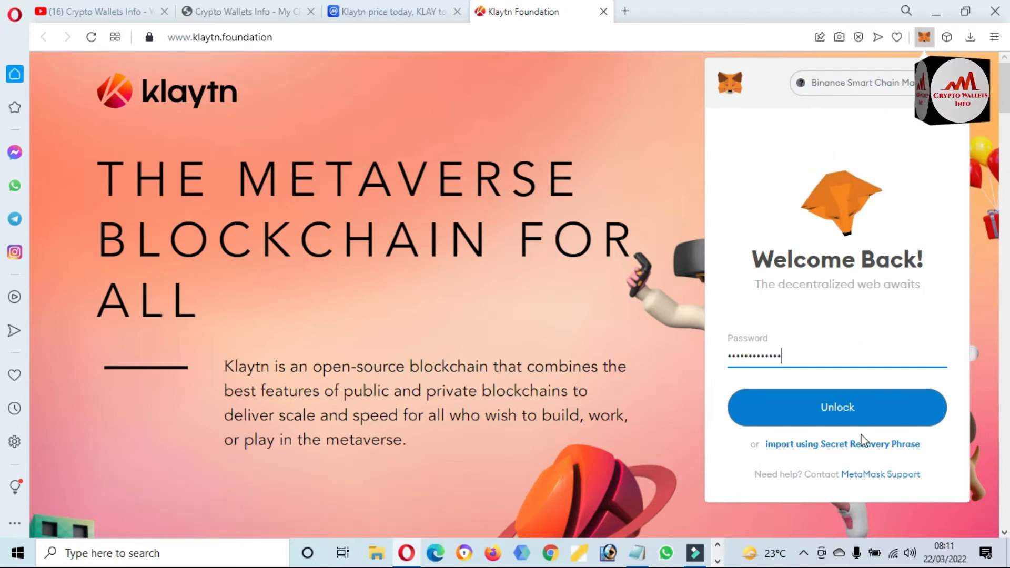
{"action": "left_click", "coordinate": [837, 407]}
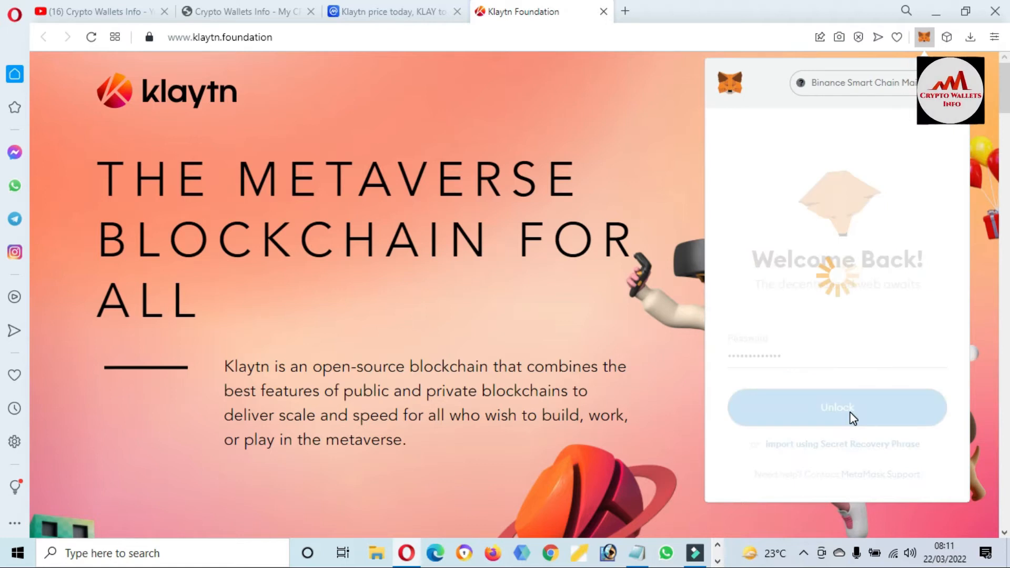
{"action": "left_click", "coordinate": [838, 408]}
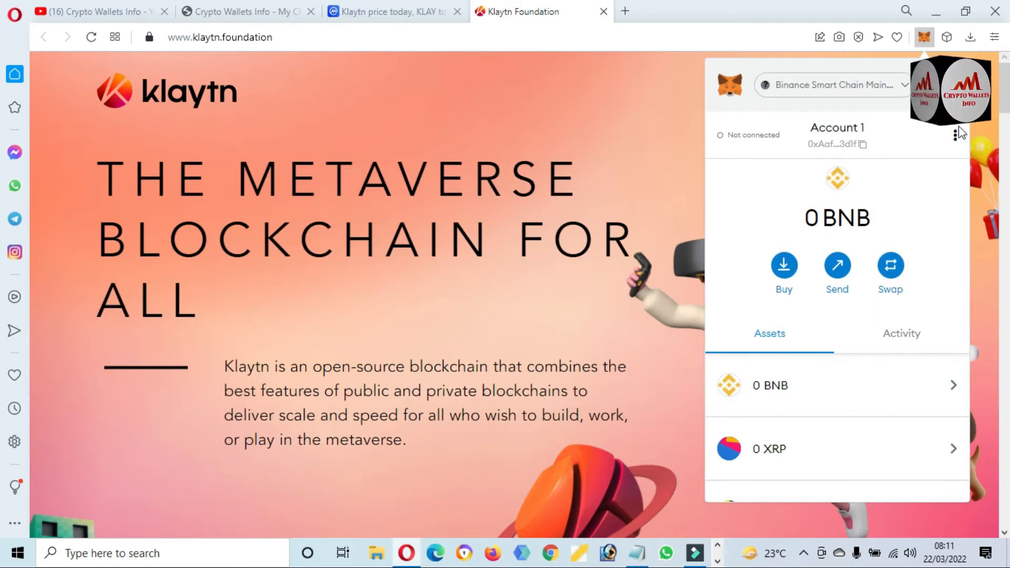
{"action": "left_click", "coordinate": [954, 136]}
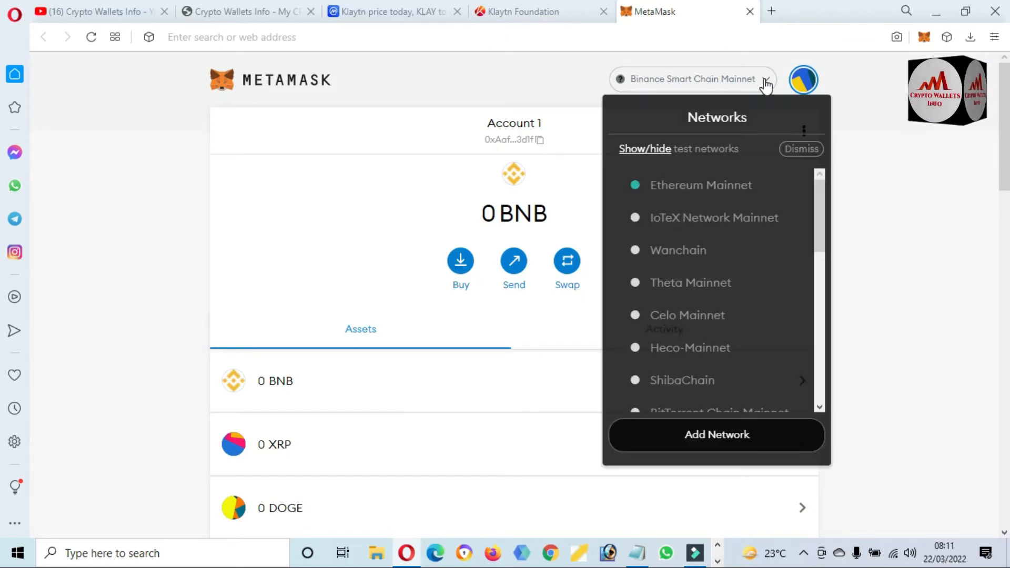
{"action": "mouse_move", "coordinate": [752, 90]}
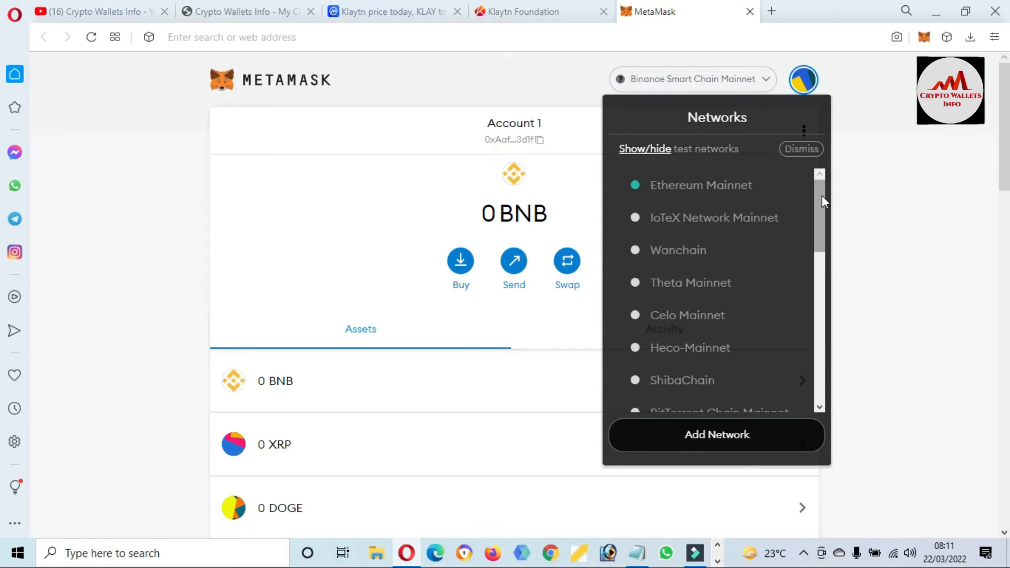
- Scroll the Networks list past Ethereum Mainnet, IoTeX and Wanchain
{"action": "scroll", "scroll_direction": "down", "scroll_amount": 3}
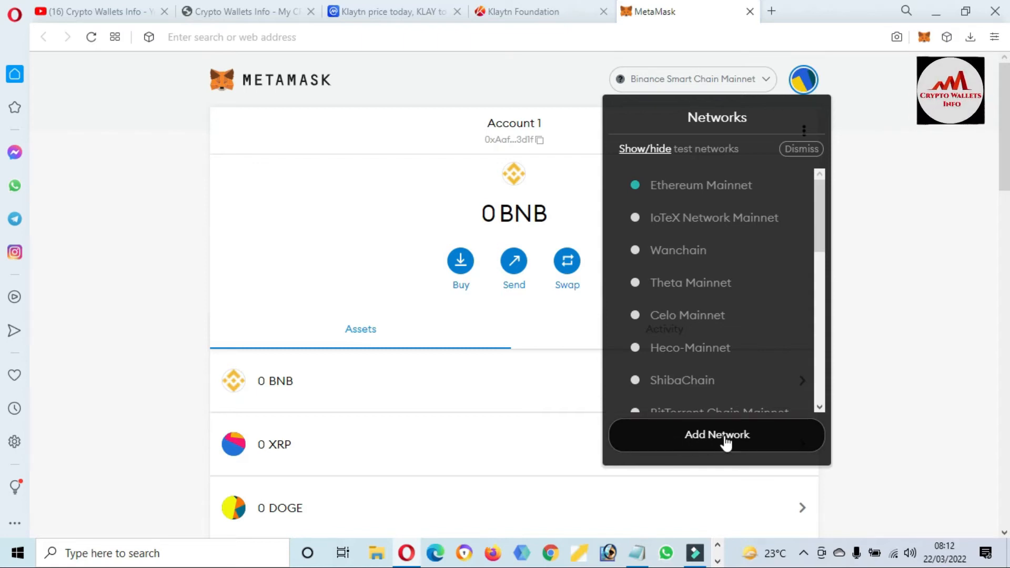
- Start Add Network and place the cursor in the empty Network Name field
{"action": "left_click", "coordinate": [716, 436]}
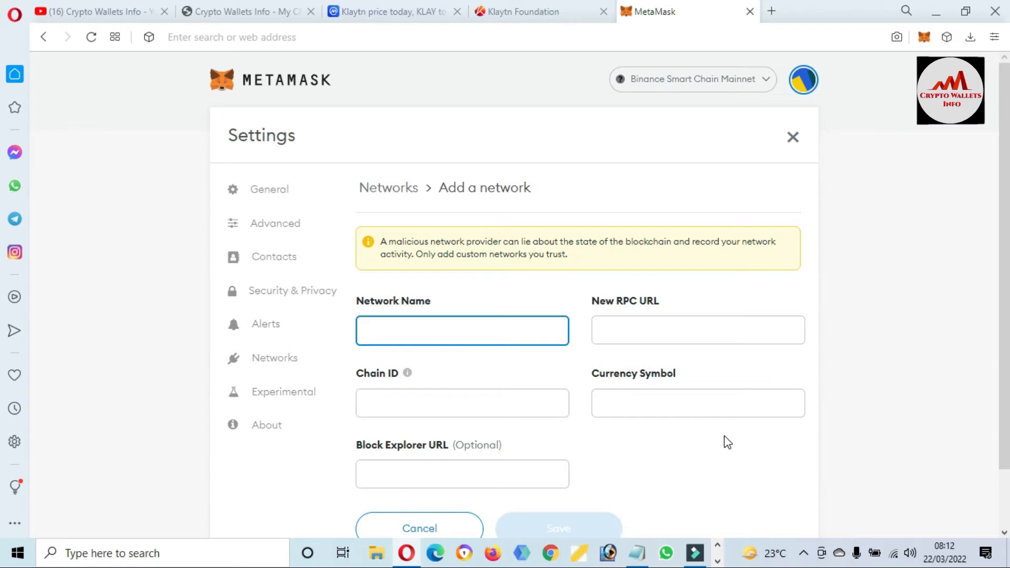
{"action": "left_click", "coordinate": [462, 330]}
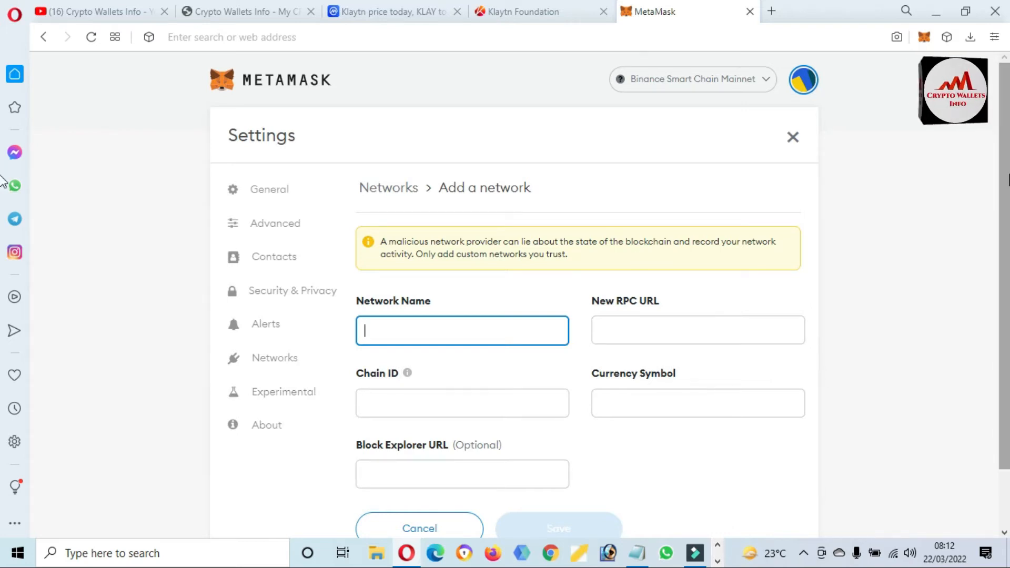
{"action": "scroll", "scroll_direction": "down", "scroll_amount": 3}
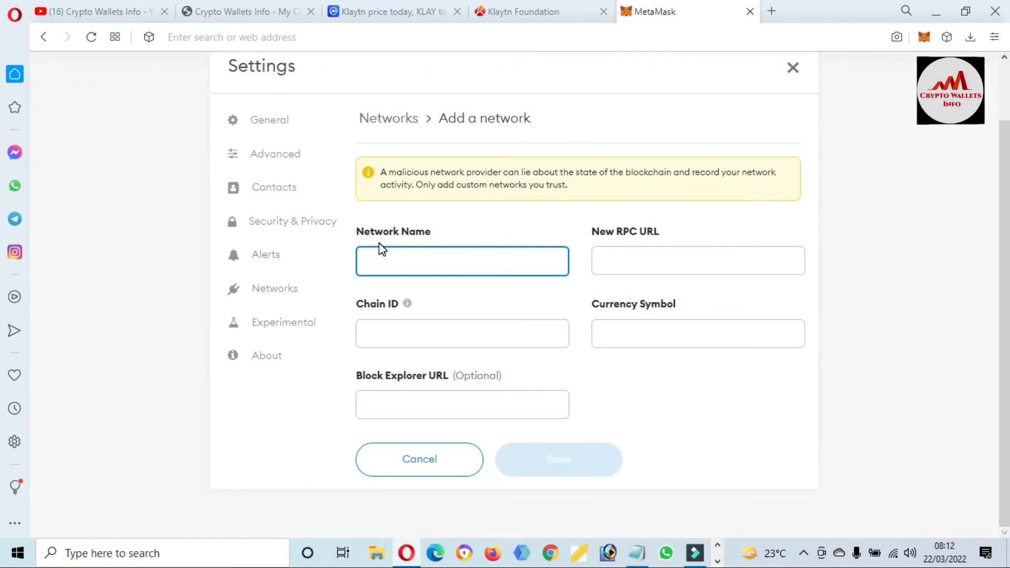
{"action": "left_click", "coordinate": [463, 260]}
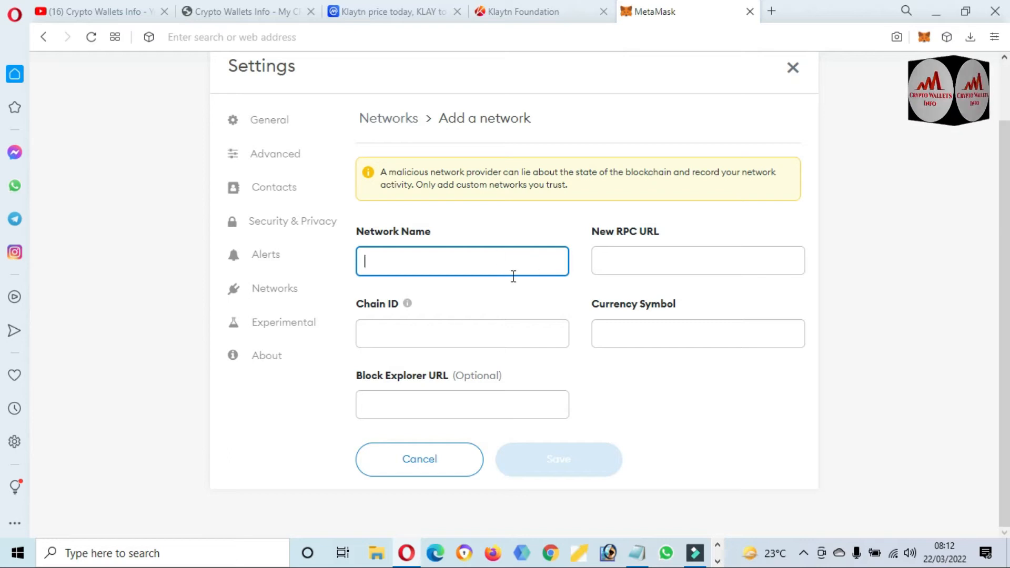
{"action": "mouse_move", "coordinate": [527, 286]}
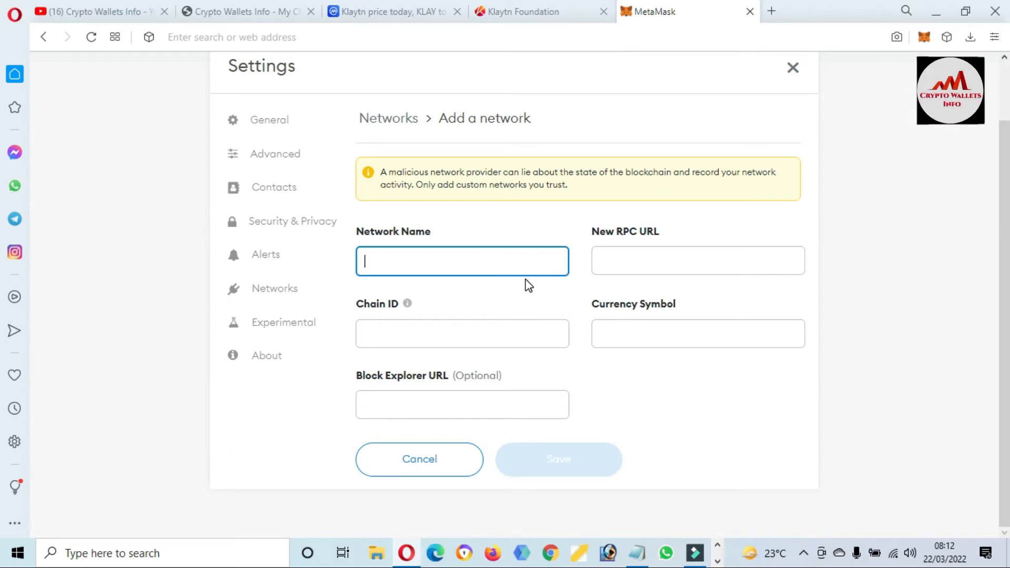
{"action": "mouse_move", "coordinate": [624, 452]}
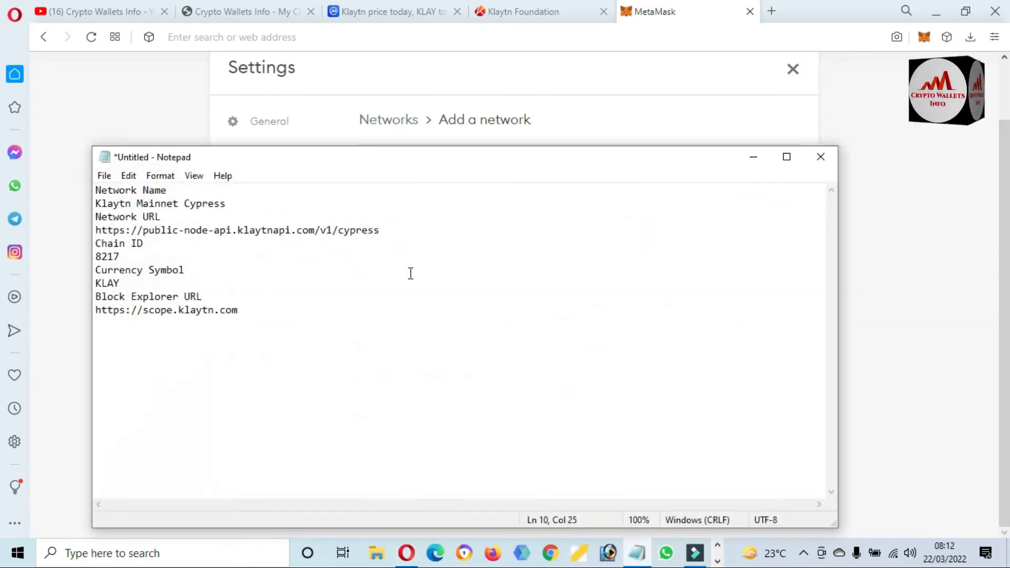
- Copy 'Klaytn Mainnet Cypress' from Notepad into Network Name and return for the RPC URL line
{"action": "left_click", "coordinate": [95, 204]}
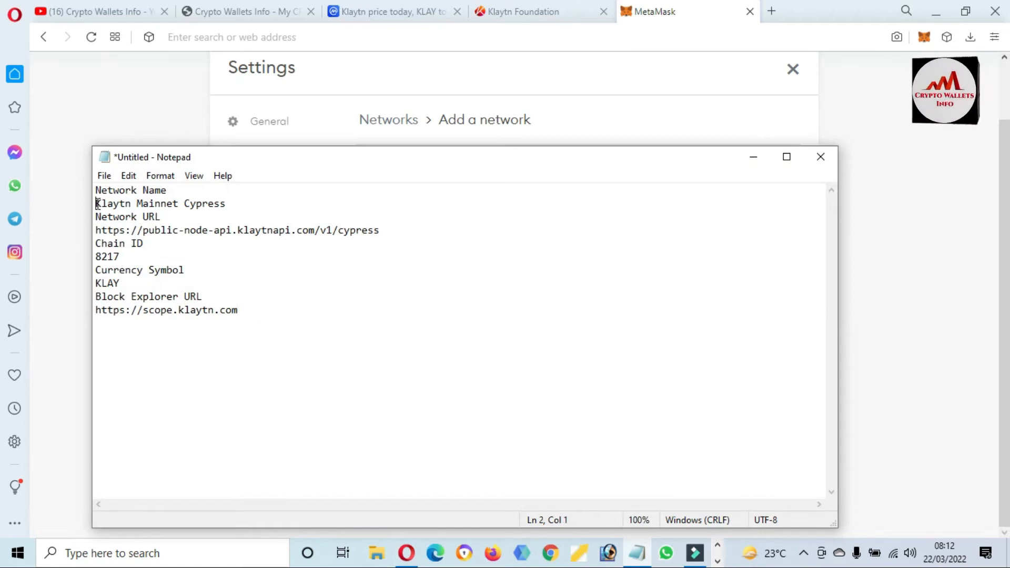
{"action": "left_click_drag", "start_coordinate": [95, 203], "coordinate": [225, 203]}
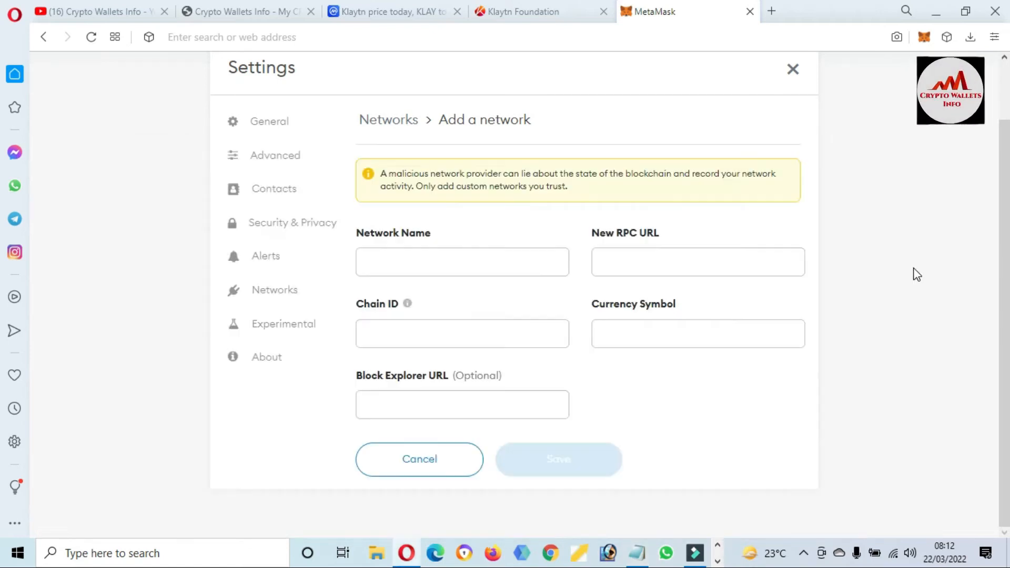
{"action": "type", "text": "Klaytn Mainnet Cypress"}
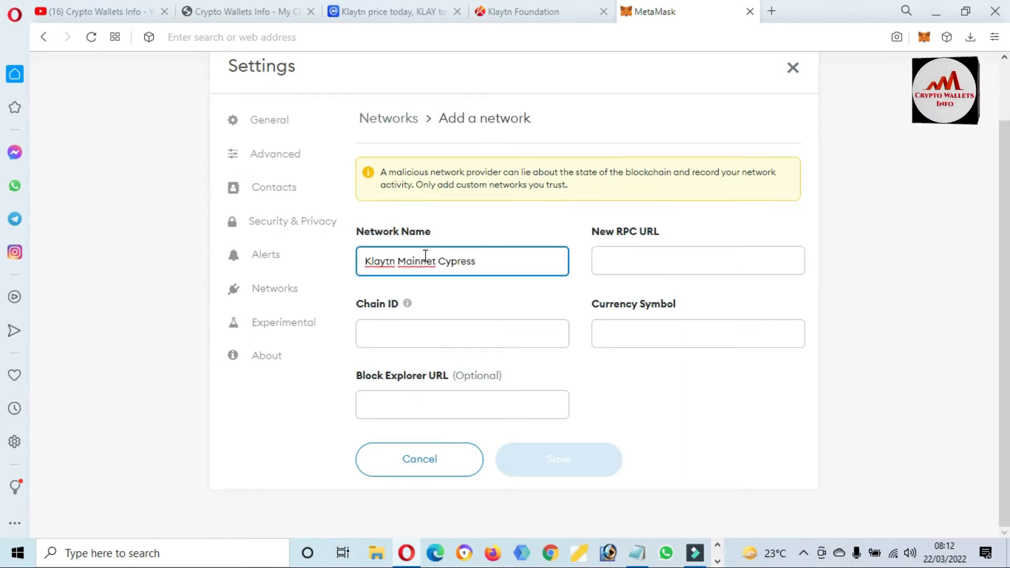
{"action": "left_click", "coordinate": [697, 260]}
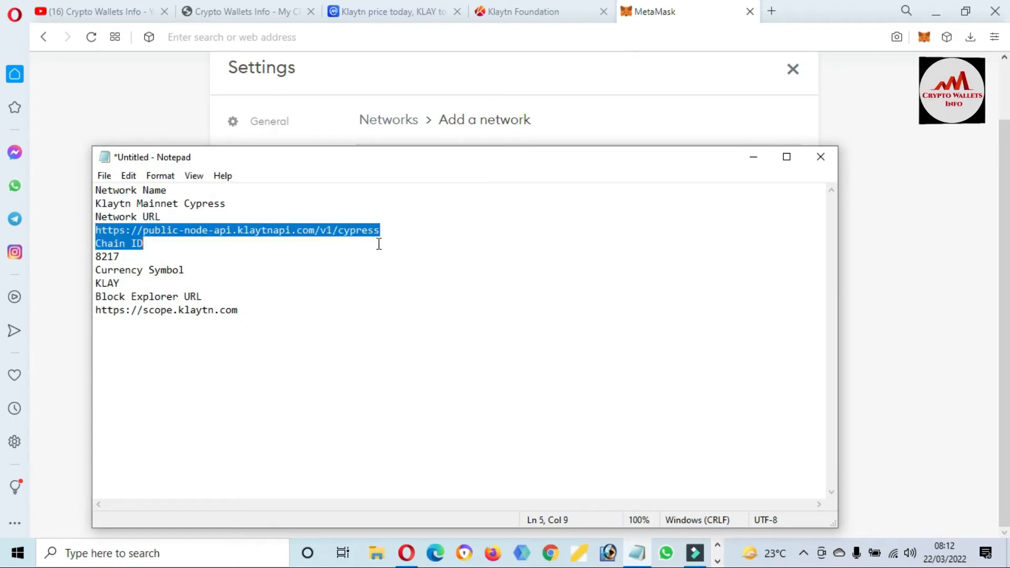
{"action": "mouse_move", "coordinate": [907, 204]}
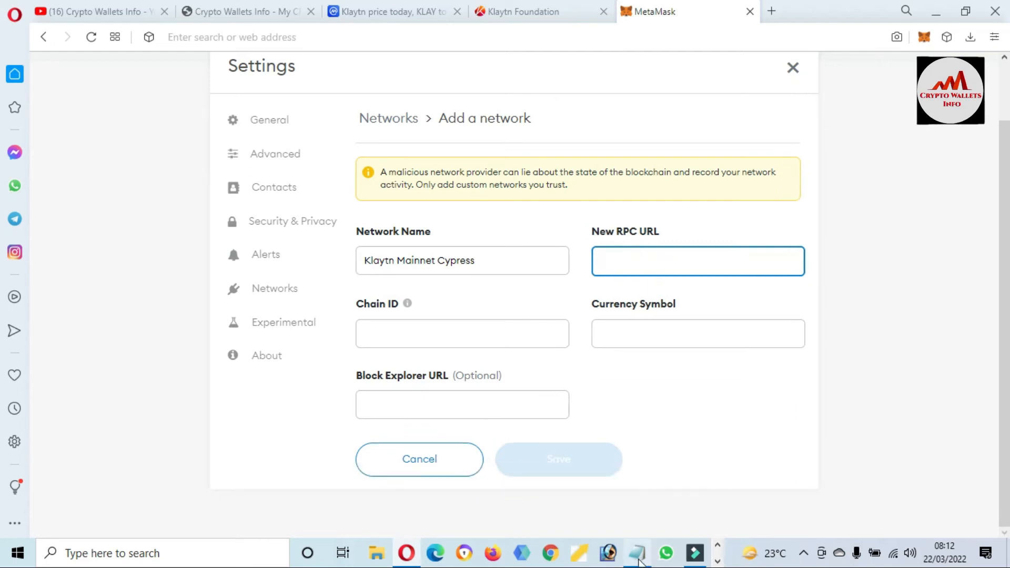
{"action": "left_click", "coordinate": [637, 553]}
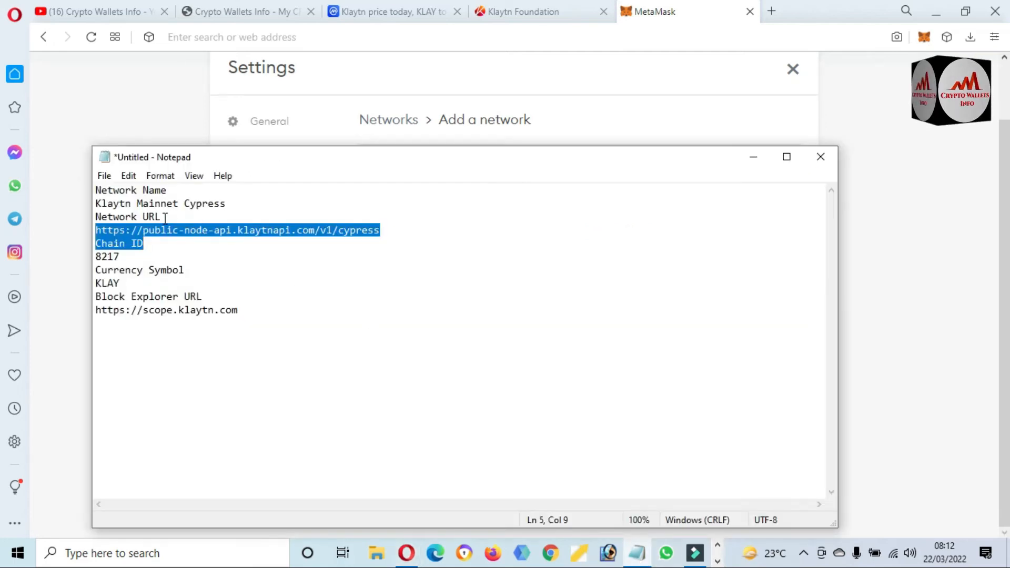
{"action": "left_click", "coordinate": [97, 232]}
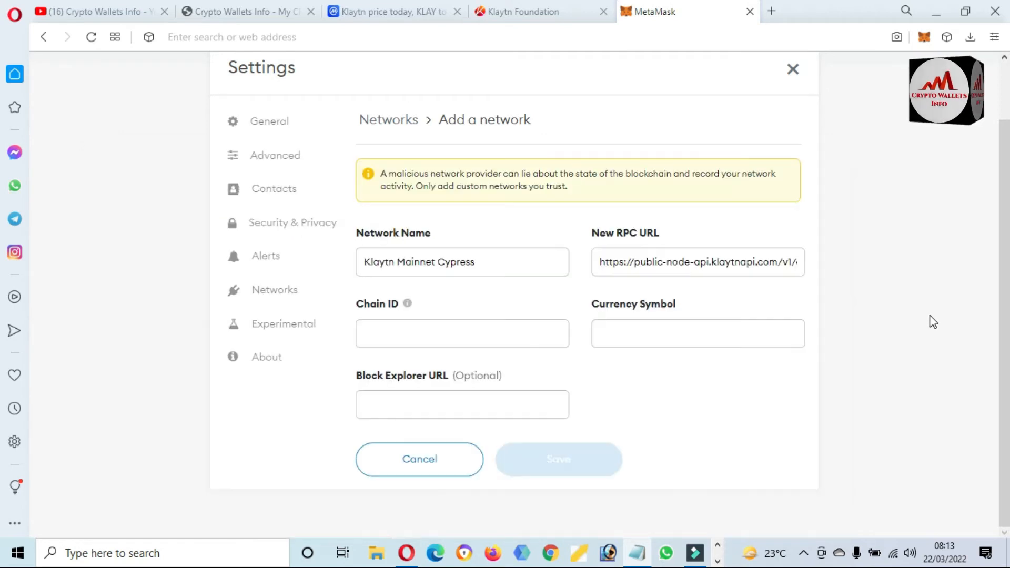
- Enter chain ID 8217 and currency symbol KLAY in the network form
{"action": "type", "text": "8217"}
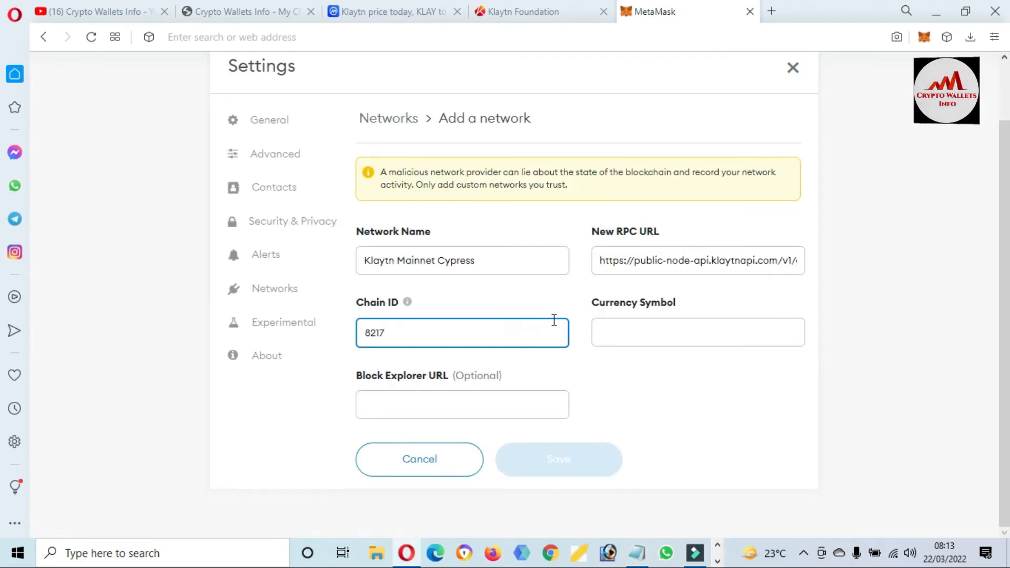
{"action": "left_click", "coordinate": [699, 332]}
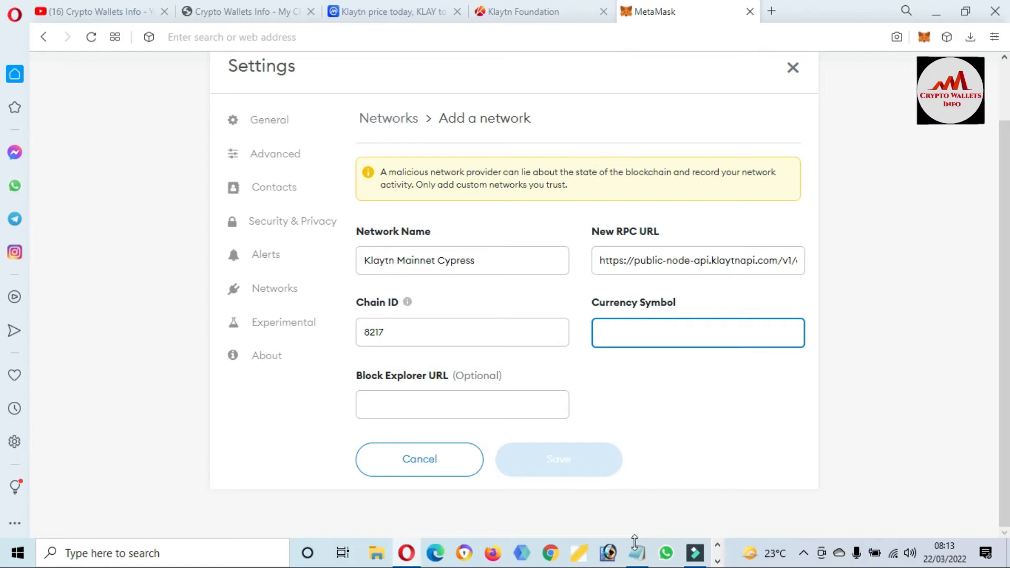
{"action": "left_click", "coordinate": [638, 552]}
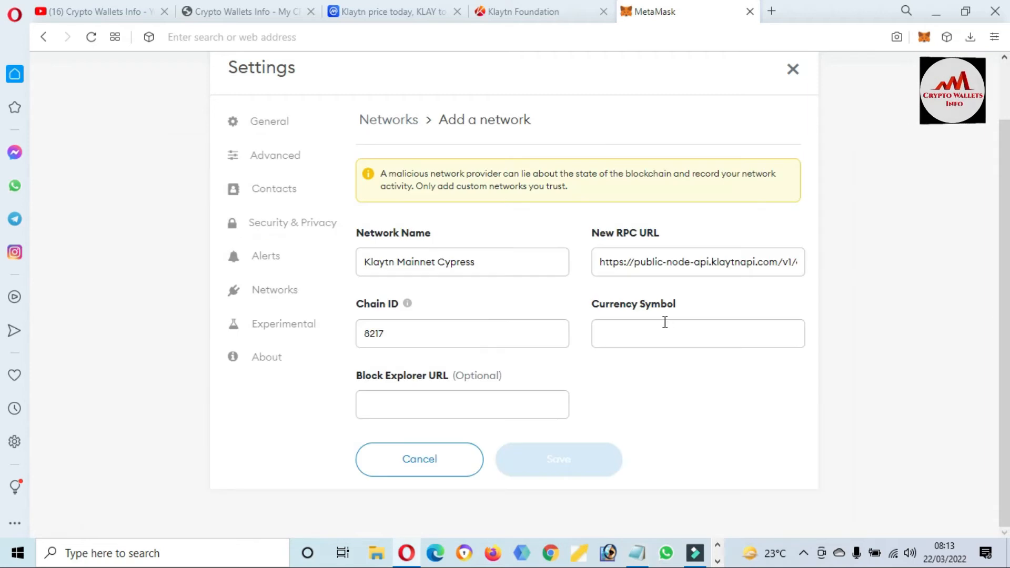
{"action": "mouse_move", "coordinate": [402, 251]}
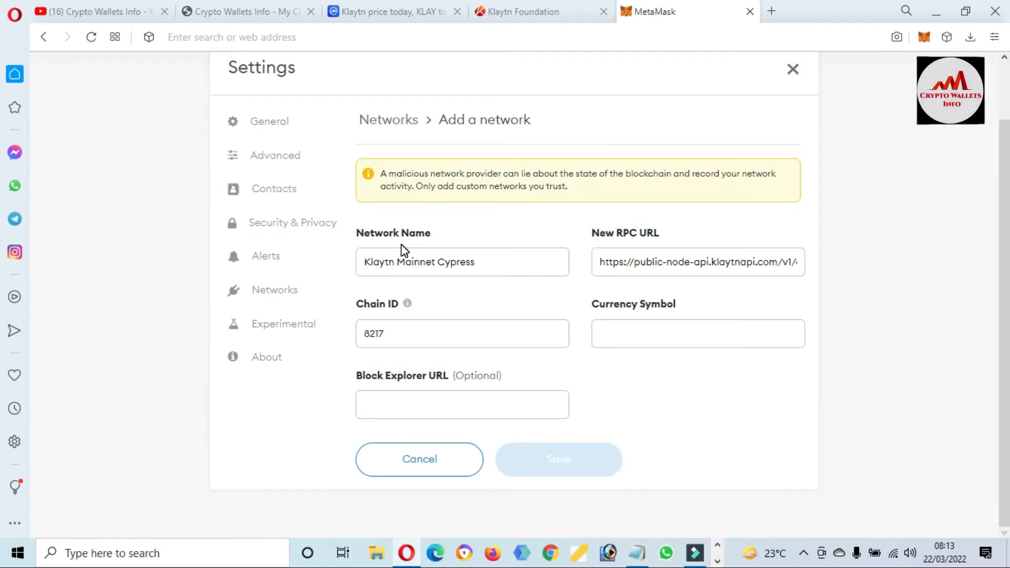
{"action": "mouse_move", "coordinate": [548, 250]}
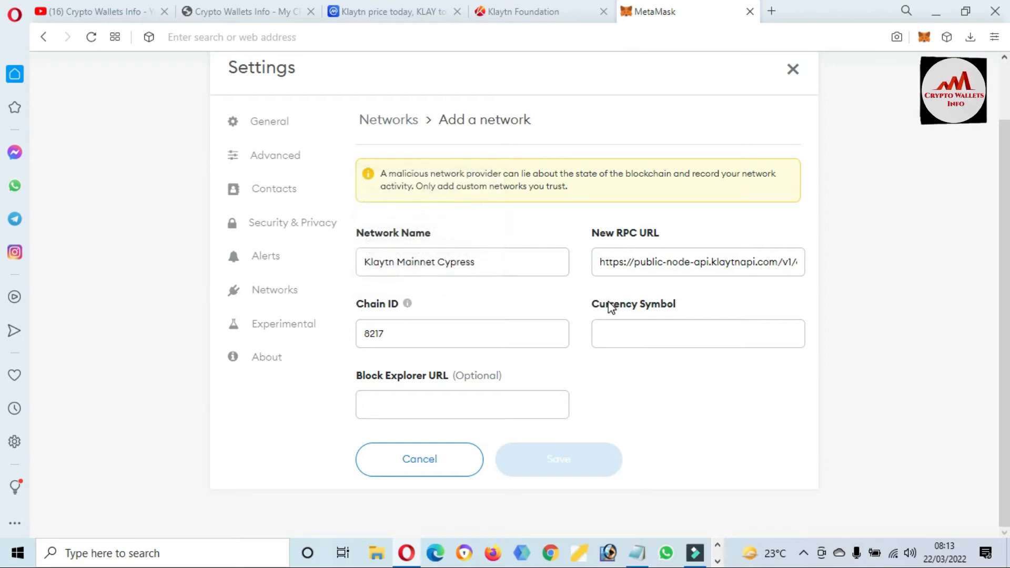
{"action": "mouse_move", "coordinate": [543, 448]}
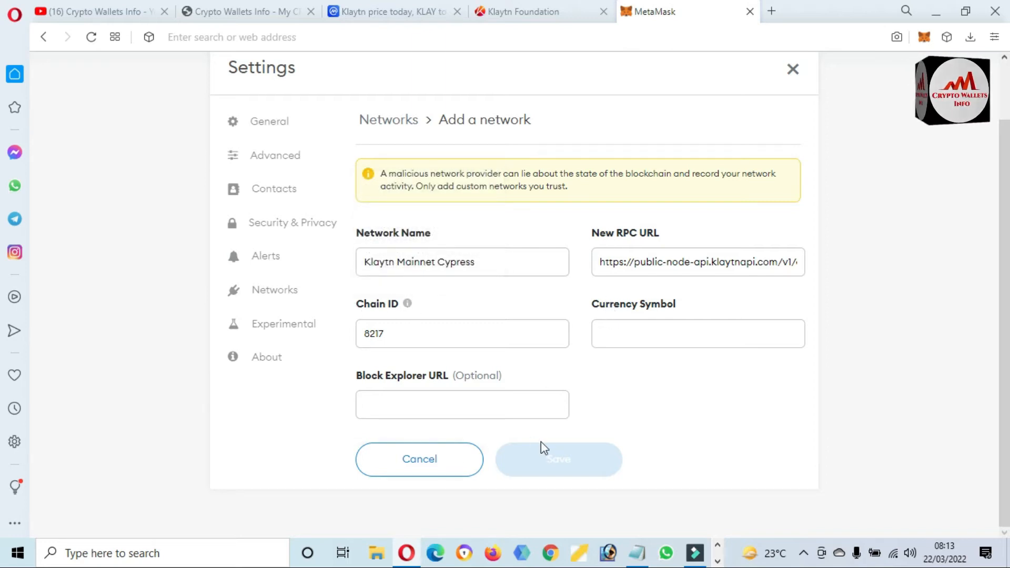
{"action": "left_click", "coordinate": [698, 332]}
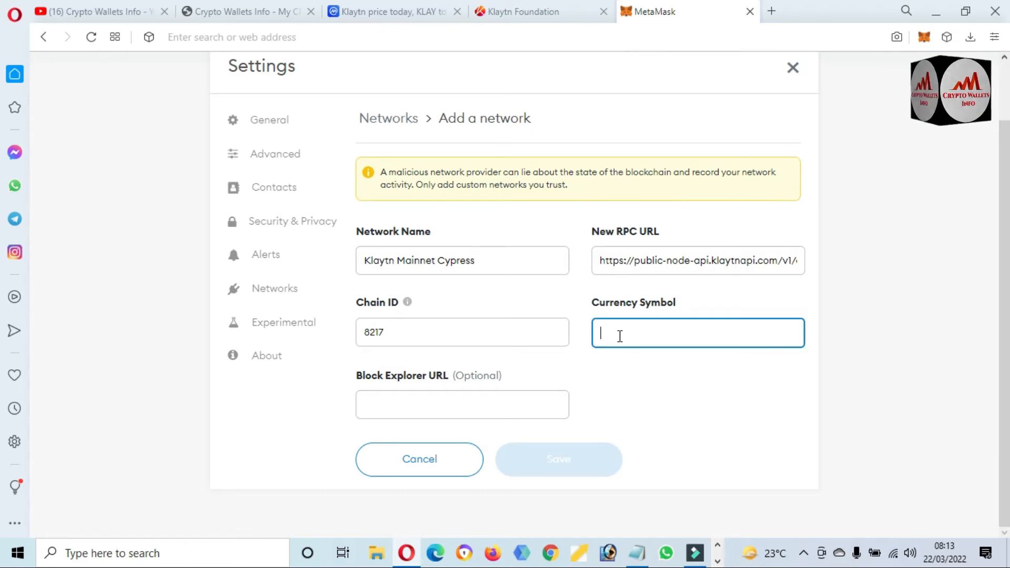
{"action": "type", "text": "KLAY"}
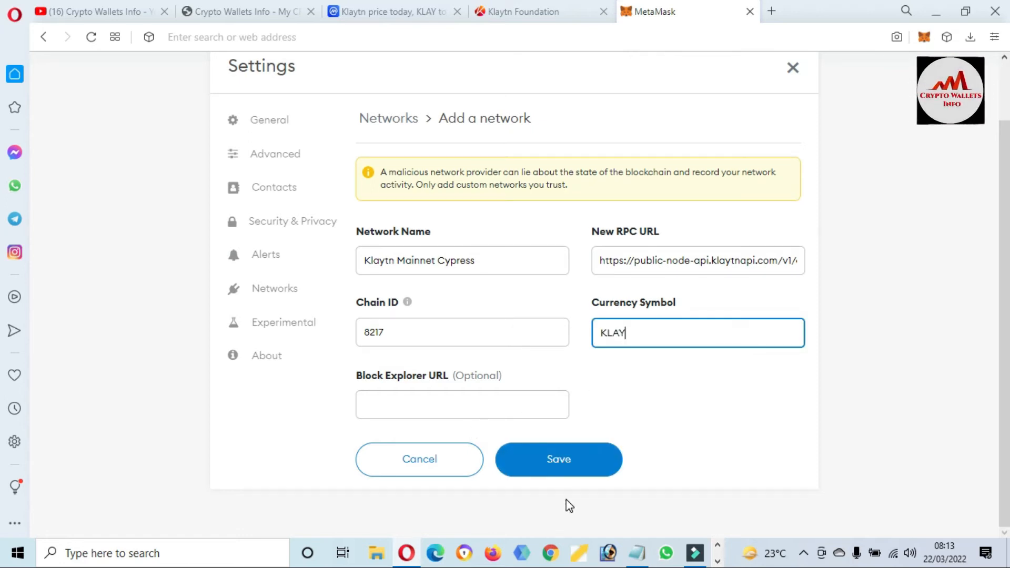
{"action": "left_click", "coordinate": [637, 553]}
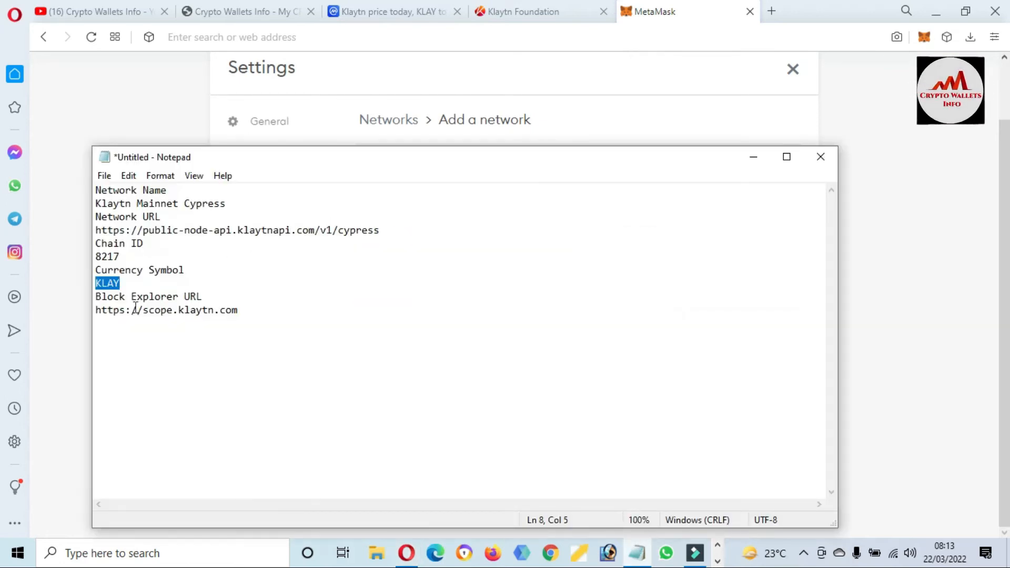
{"action": "triple_click", "coordinate": [166, 309]}
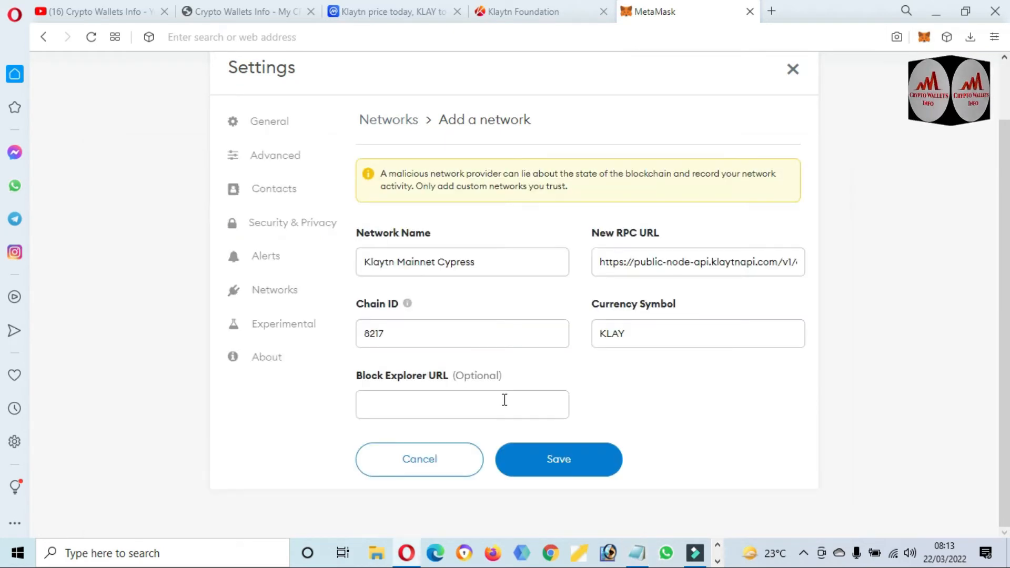
{"action": "type", "text": "https://scope.klaytn.com"}
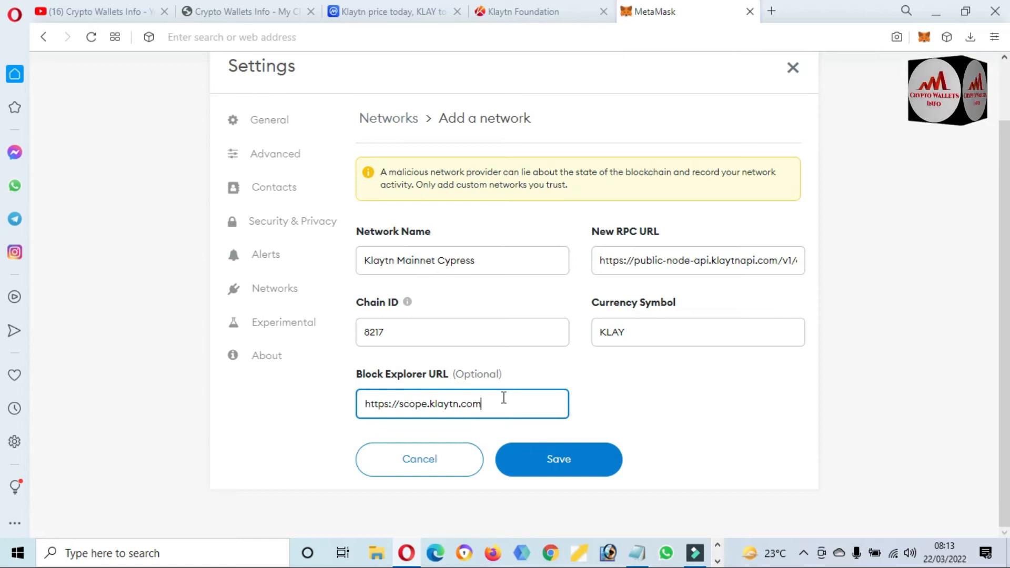
{"action": "mouse_move", "coordinate": [436, 276]}
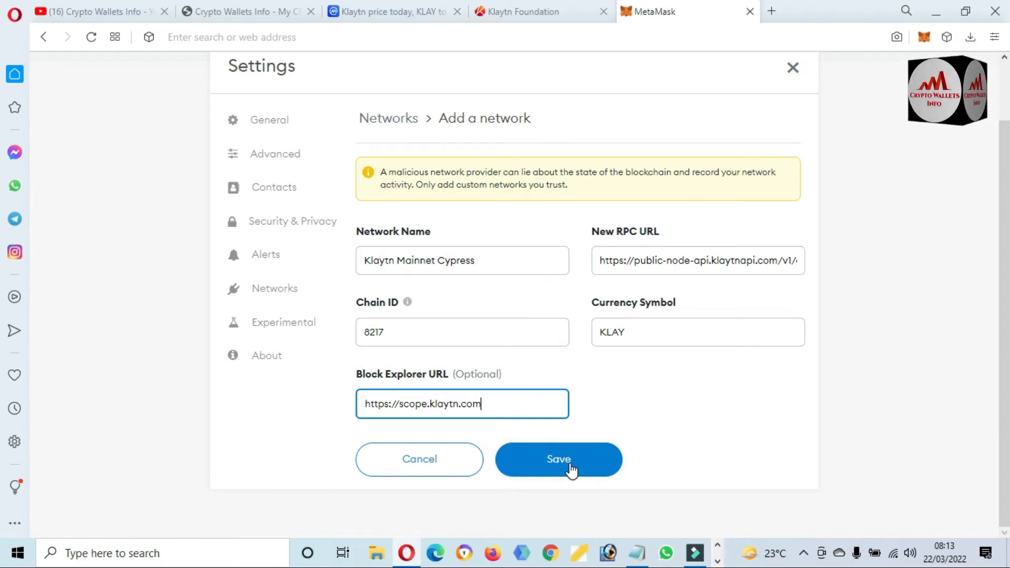
{"action": "mouse_move", "coordinate": [540, 310]}
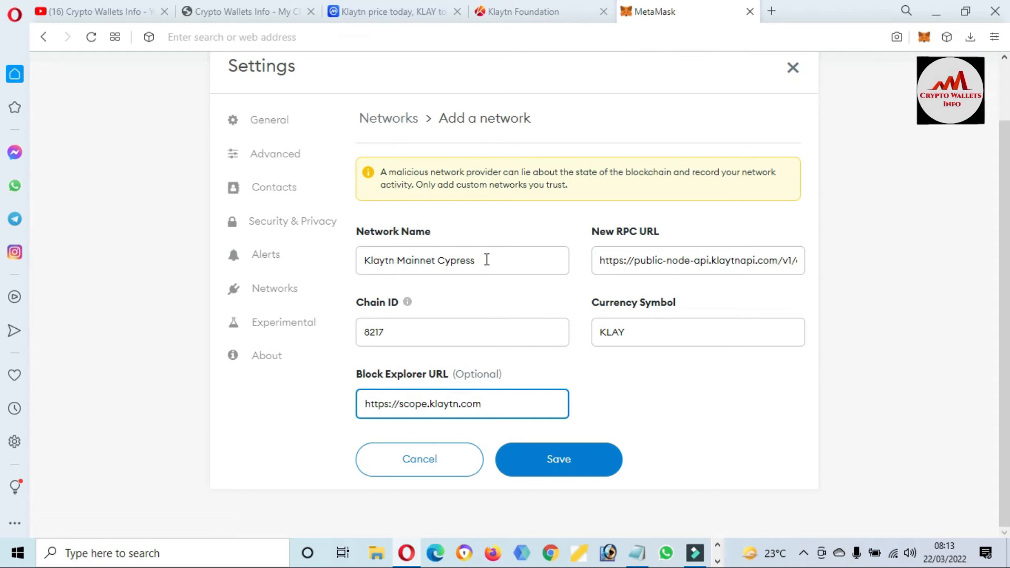
{"action": "mouse_move", "coordinate": [498, 262]}
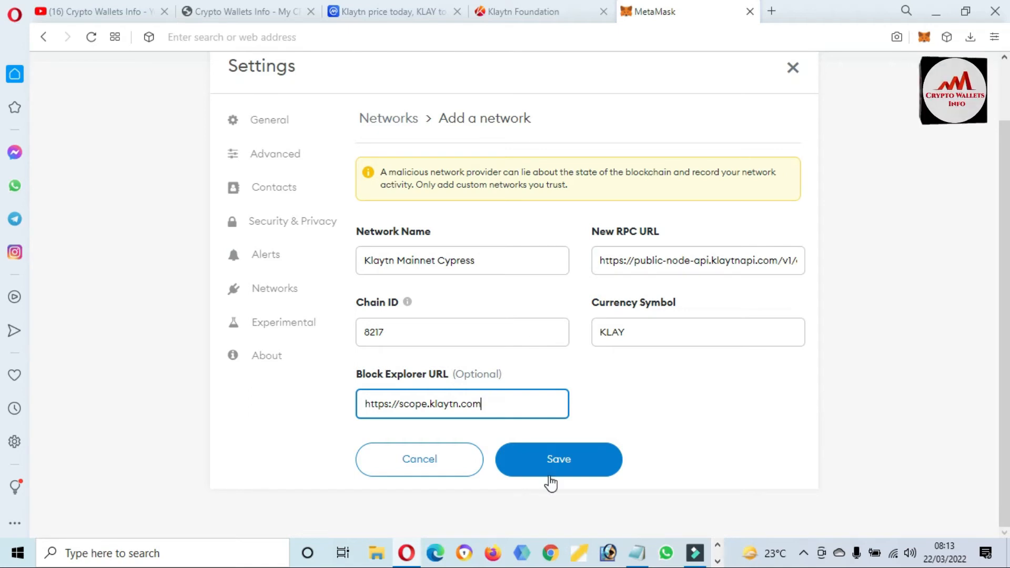
- Save the Klaytn Mainnet Cypress network so Account 1 shows 0 KLAY
{"action": "left_click", "coordinate": [559, 458]}
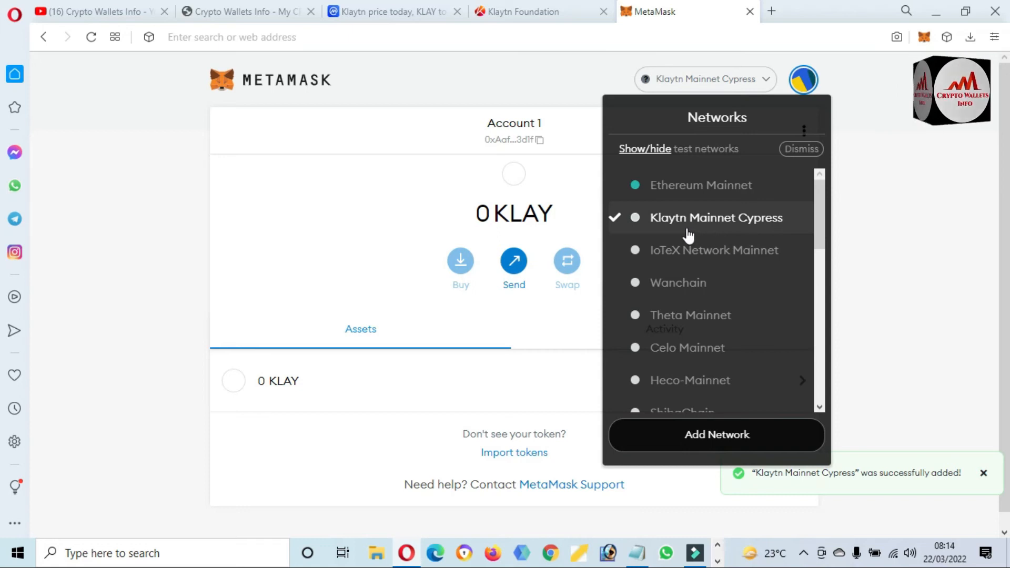
{"action": "mouse_move", "coordinate": [877, 214]}
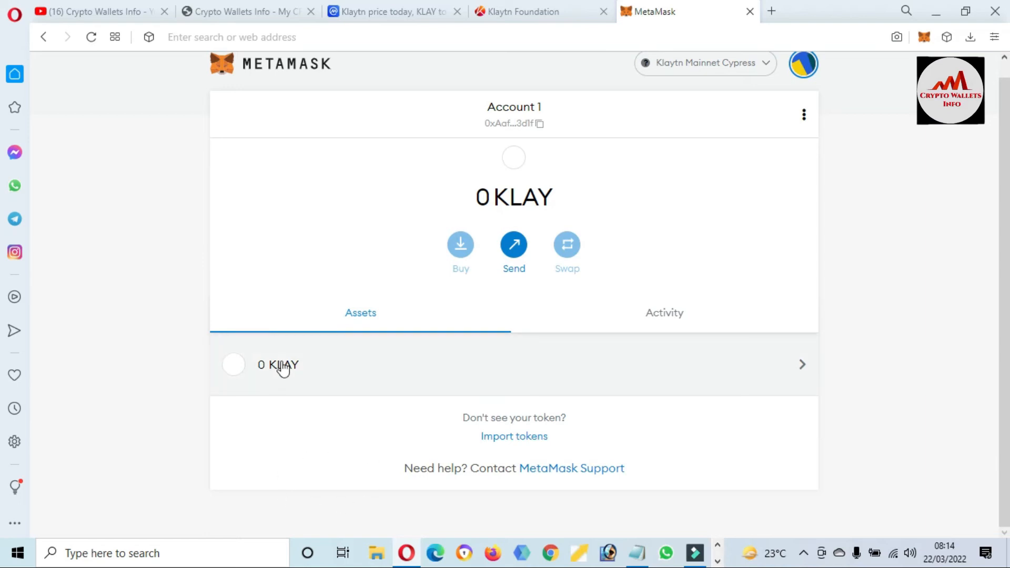
- Show Account 1's details from the KLAY asset page, with its wallet address and QR code
{"action": "left_click", "coordinate": [278, 364]}
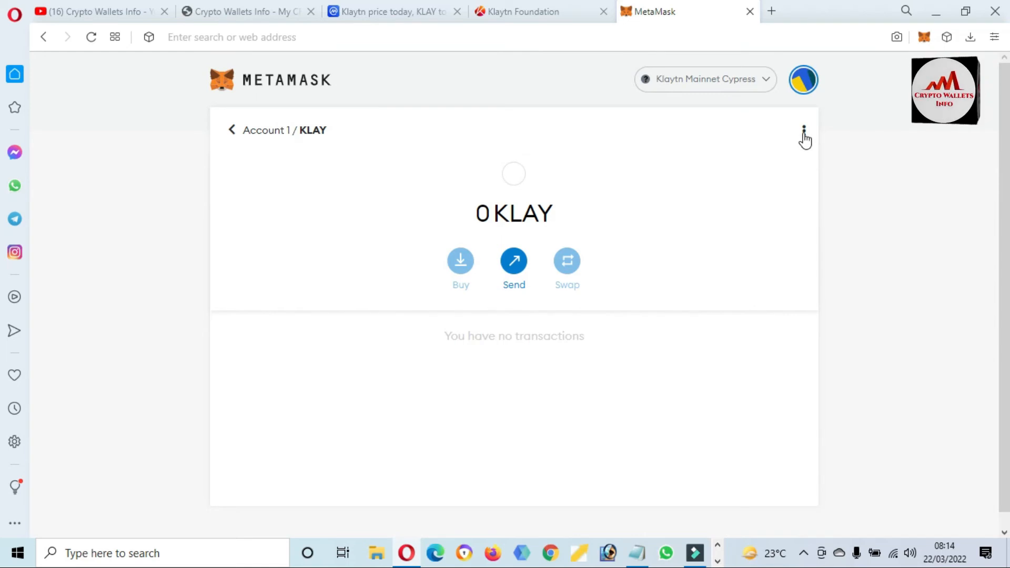
{"action": "left_click", "coordinate": [803, 125]}
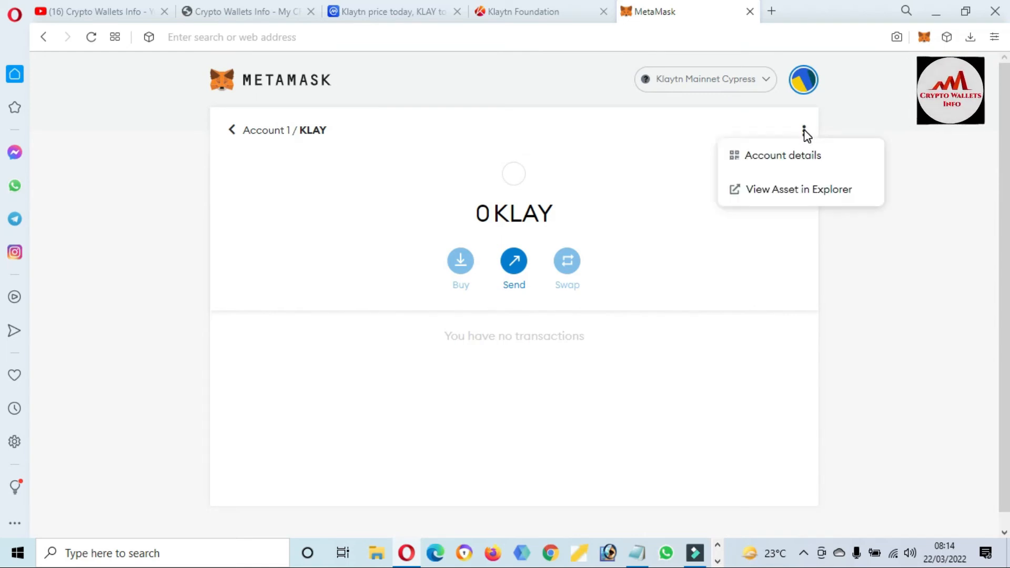
{"action": "mouse_move", "coordinate": [765, 163]}
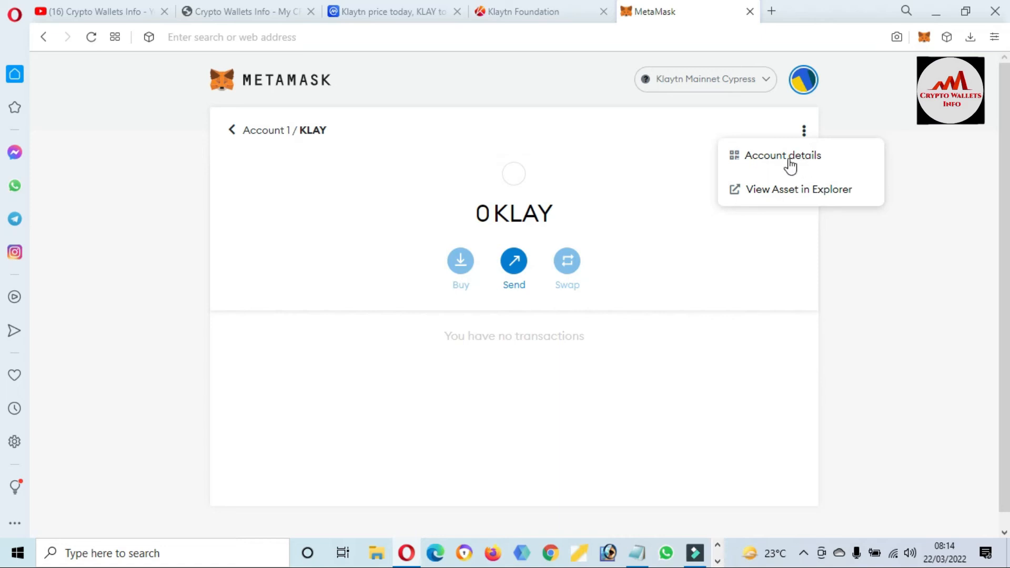
{"action": "left_click", "coordinate": [782, 155]}
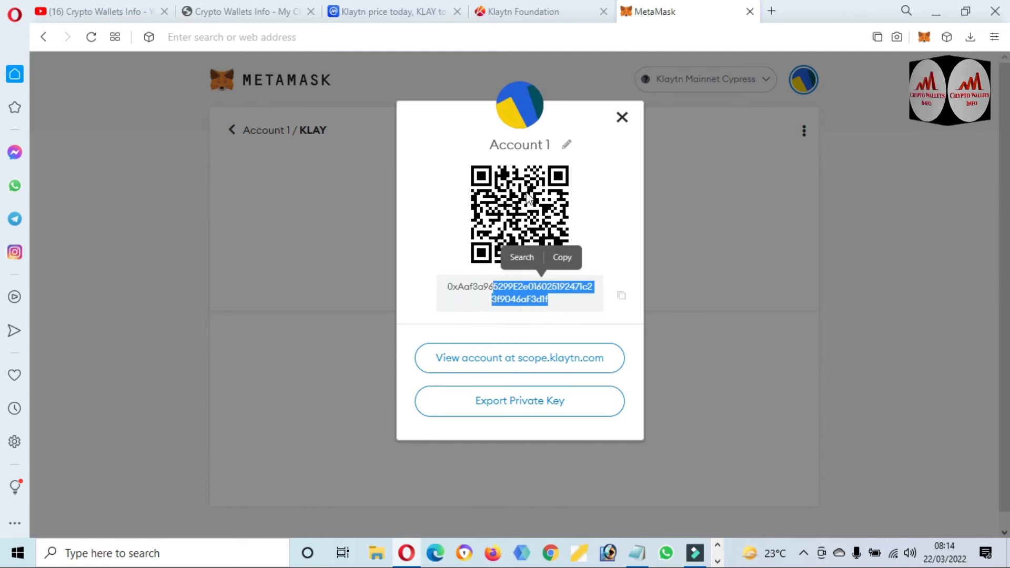
{"action": "mouse_move", "coordinate": [632, 279]}
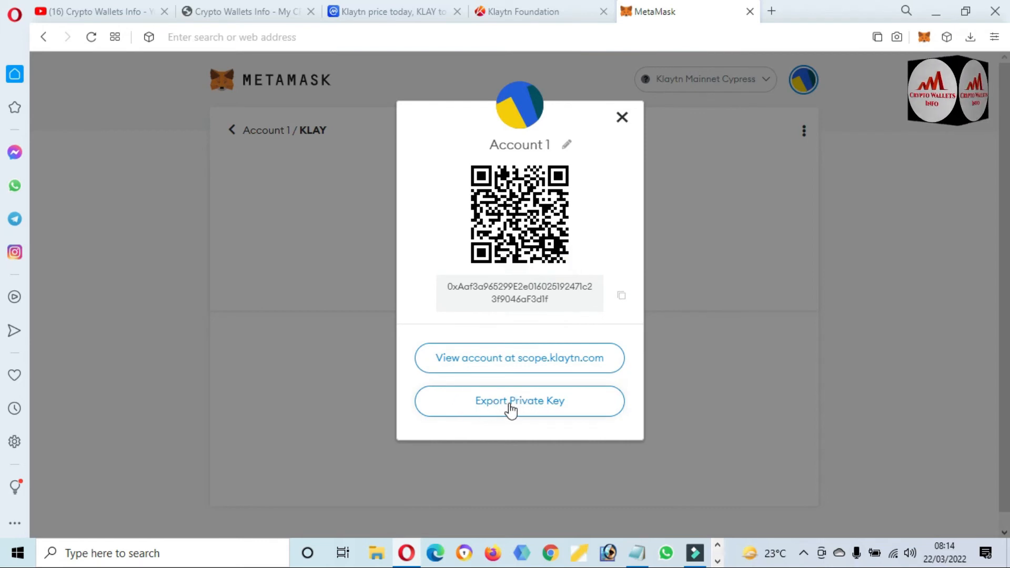
- Export the private key by entering the MetaMask password and confirming to reveal it
{"action": "left_click", "coordinate": [519, 401]}
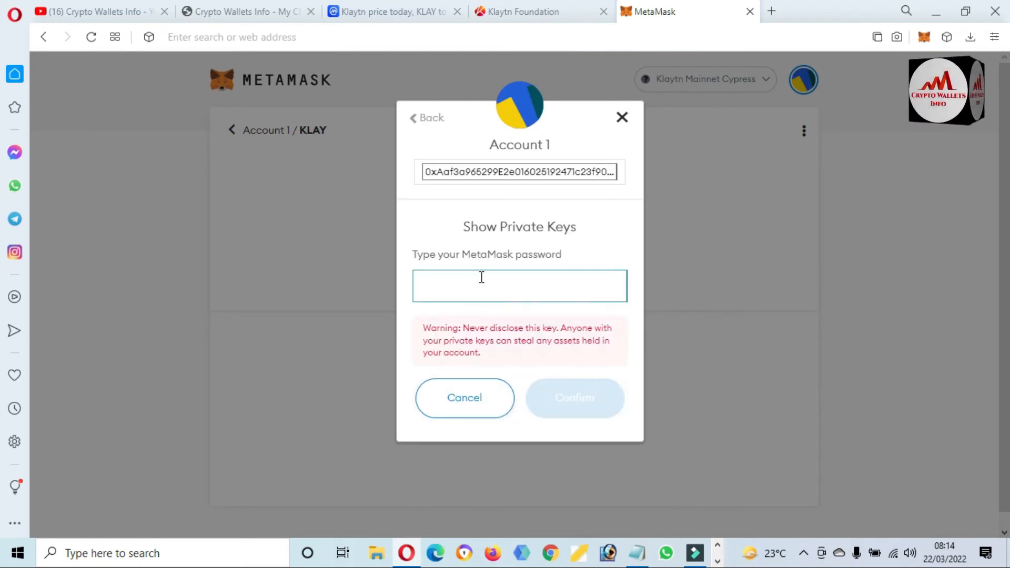
{"action": "type", "text": "••"}
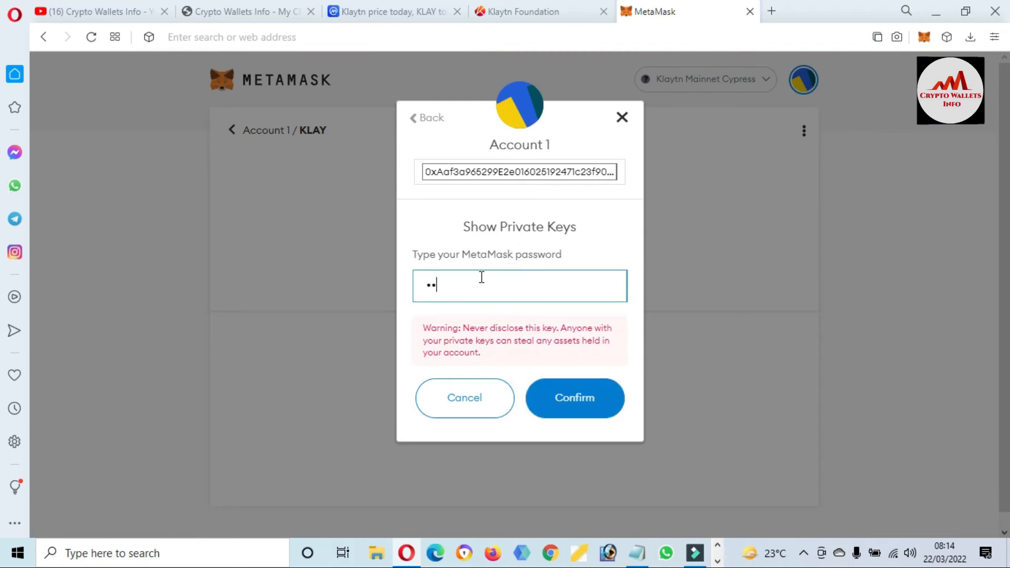
{"action": "type", "text": "••"}
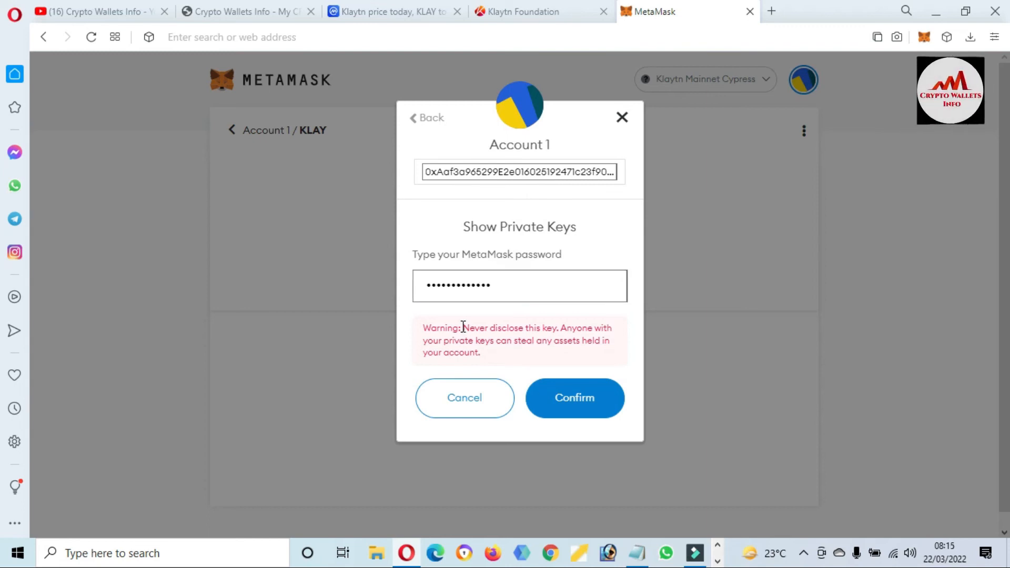
{"action": "left_click_drag", "start_coordinate": [462, 328], "coordinate": [479, 353]}
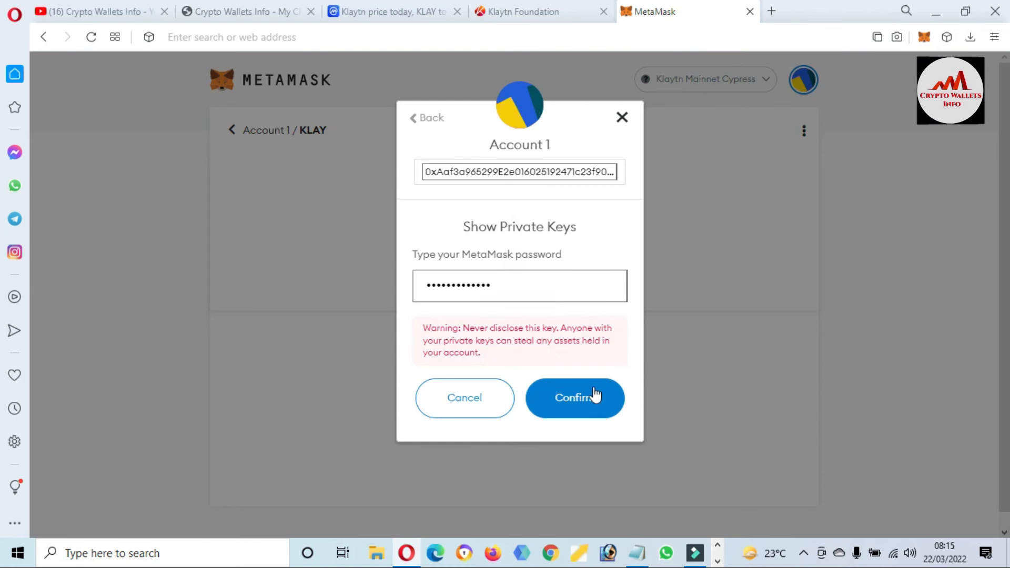
{"action": "left_click", "coordinate": [576, 397]}
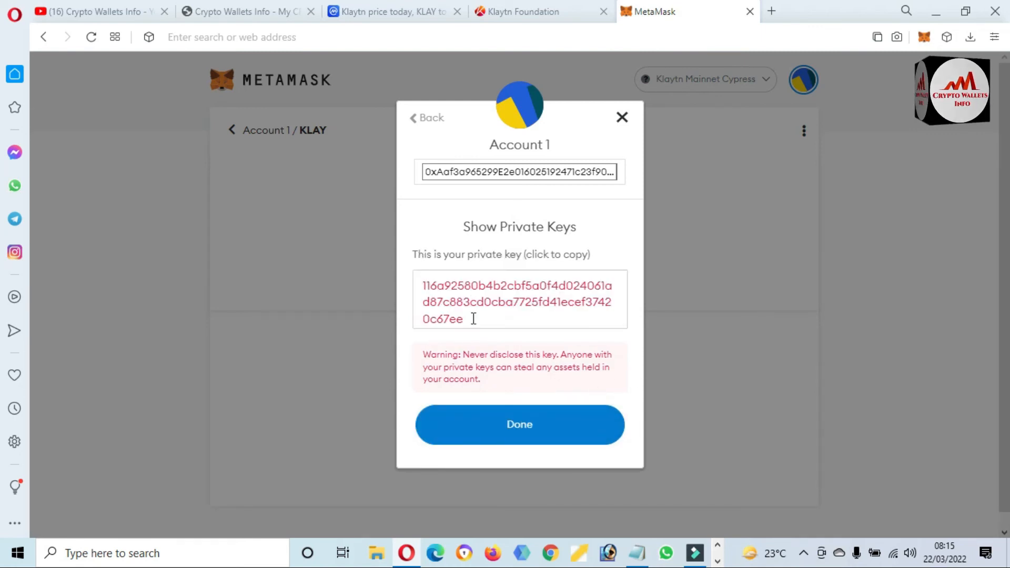
- Select the revealed private key, then dismiss the dialog back to the 0 KLAY page
{"action": "double_click", "coordinate": [517, 301]}
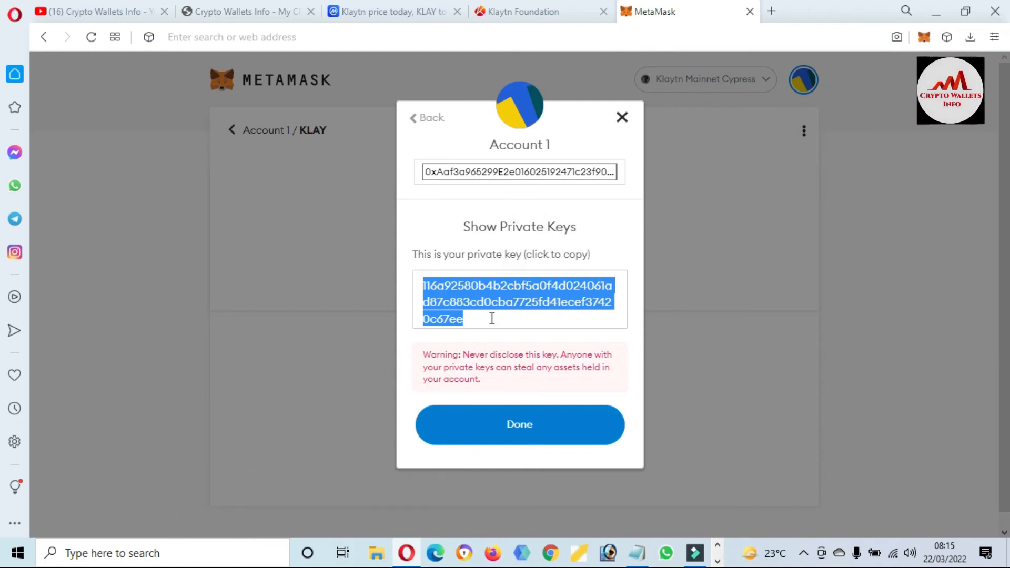
{"action": "mouse_move", "coordinate": [547, 360]}
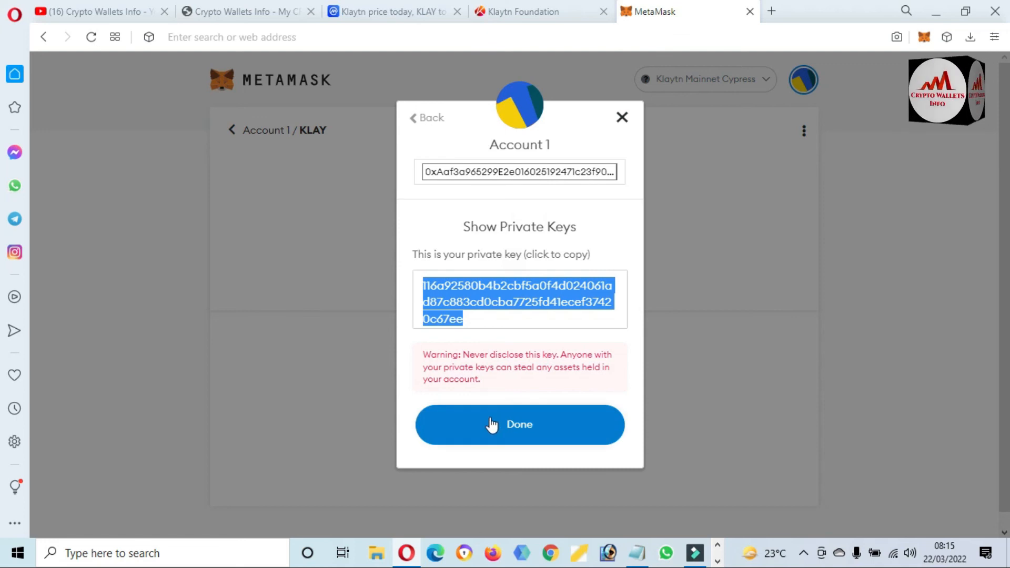
{"action": "left_click", "coordinate": [519, 424]}
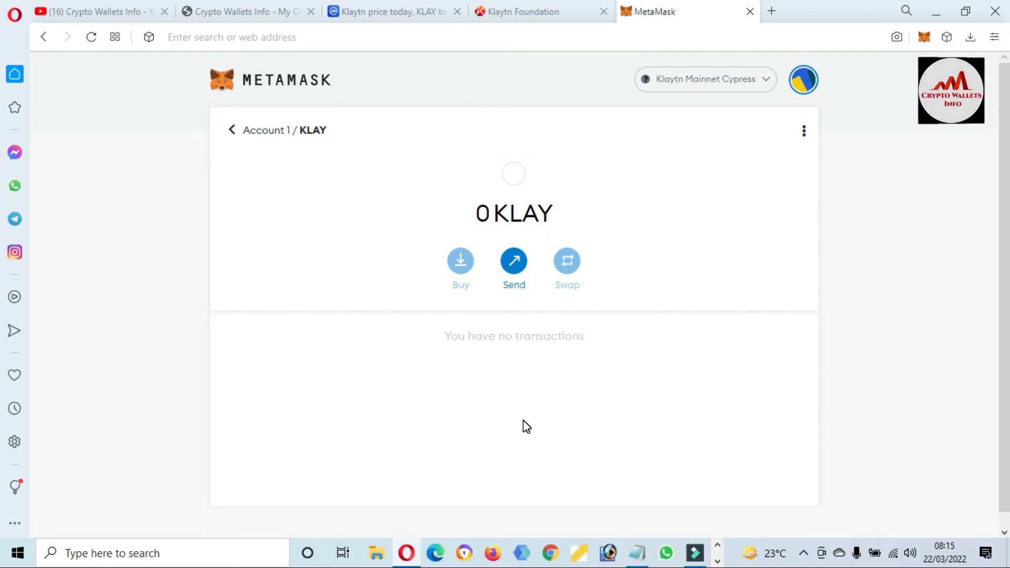
{"action": "mouse_move", "coordinate": [225, 95]}
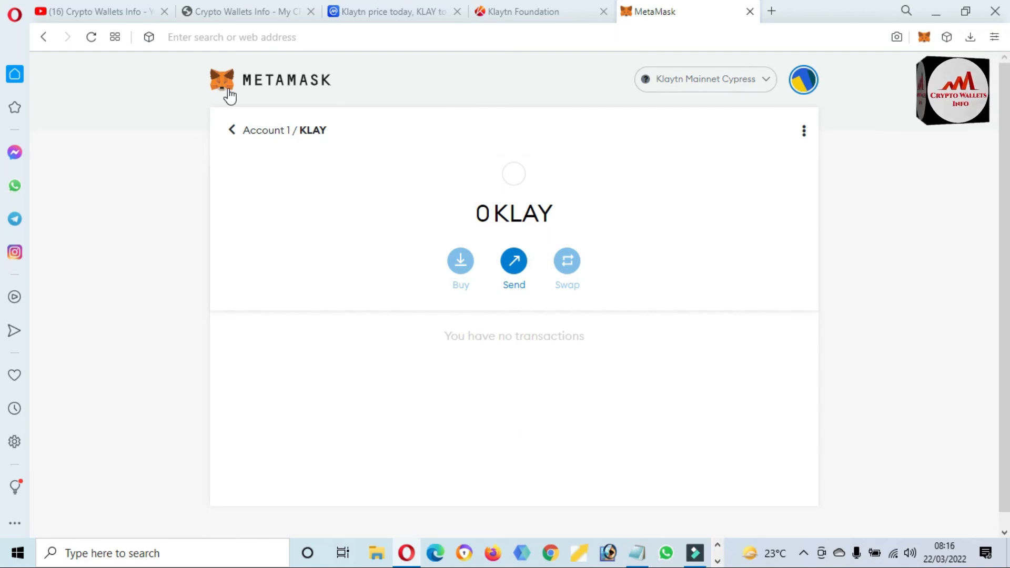
- Return to the Crypto Wallets Info YouTube channel and highlight the channel name
{"action": "left_click", "coordinate": [94, 12]}
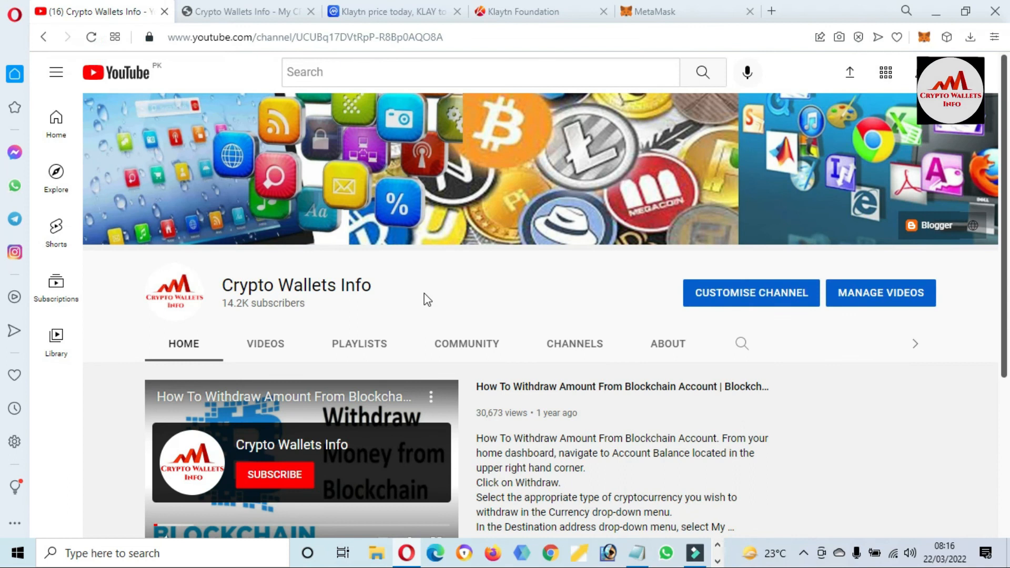
{"action": "mouse_move", "coordinate": [378, 286]}
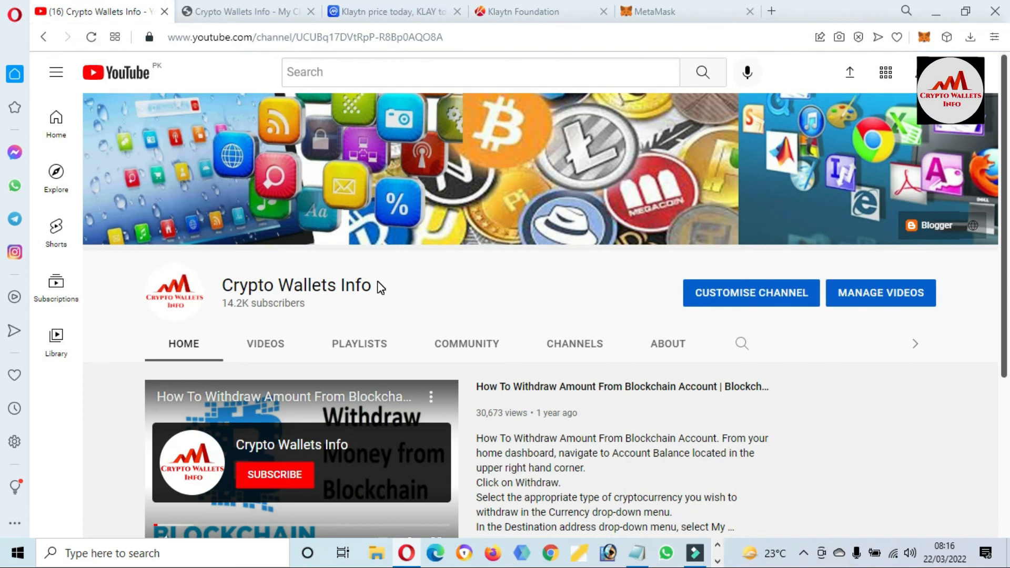
{"action": "double_click", "coordinate": [297, 285]}
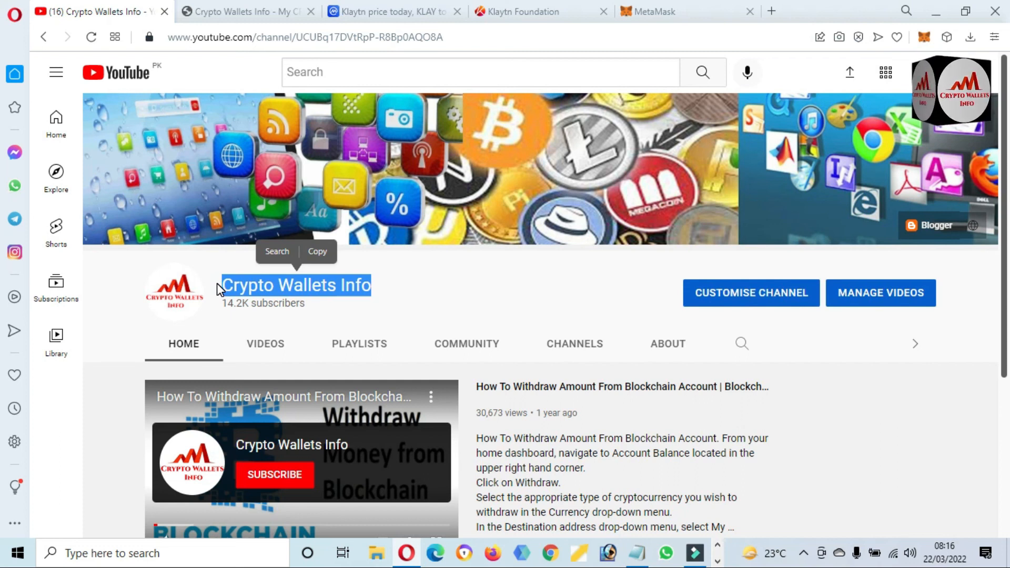
{"action": "scroll", "scroll_direction": "down", "scroll_amount": 3}
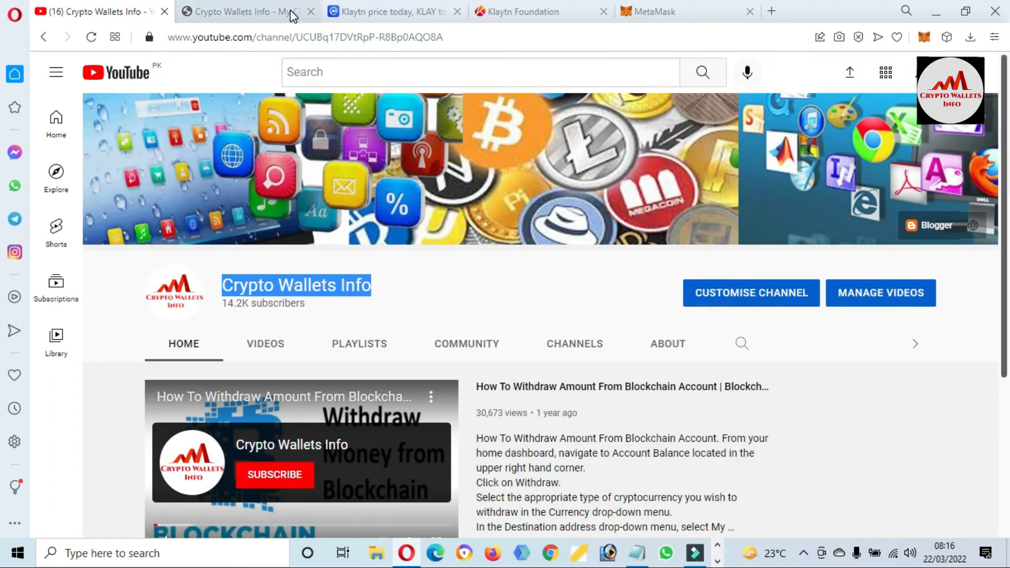
- Return to the Crypto Wallets Info website listing recent wallet guides
{"action": "left_click", "coordinate": [244, 10]}
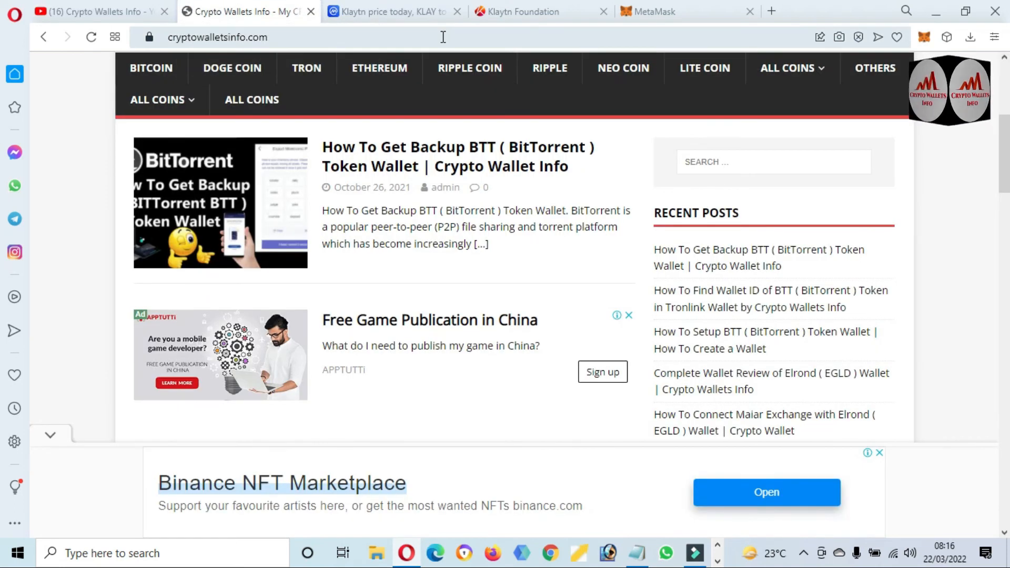
{"action": "mouse_move", "coordinate": [804, 471]}
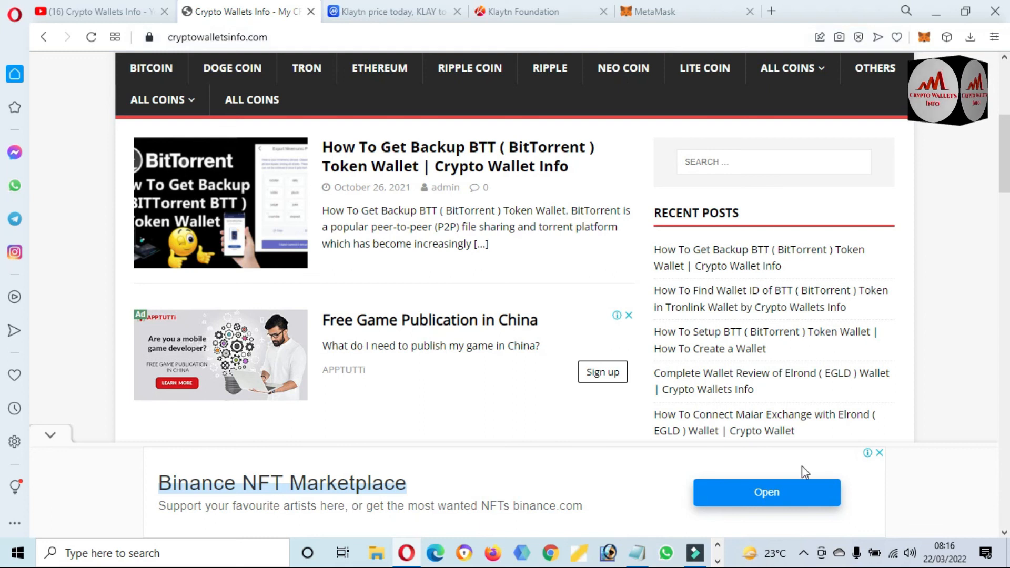